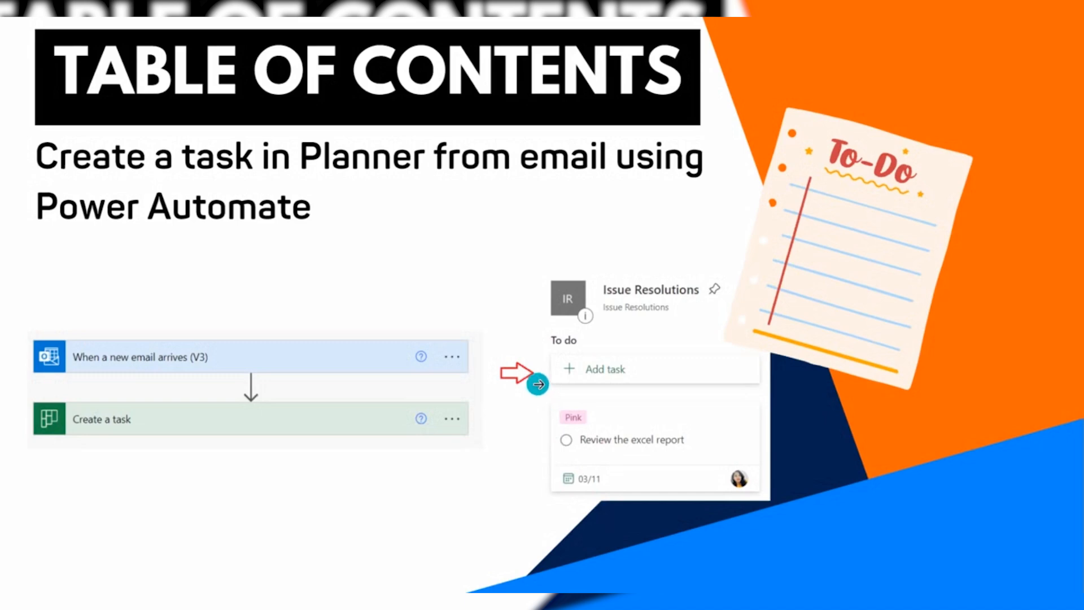
mouse_move(474, 280)
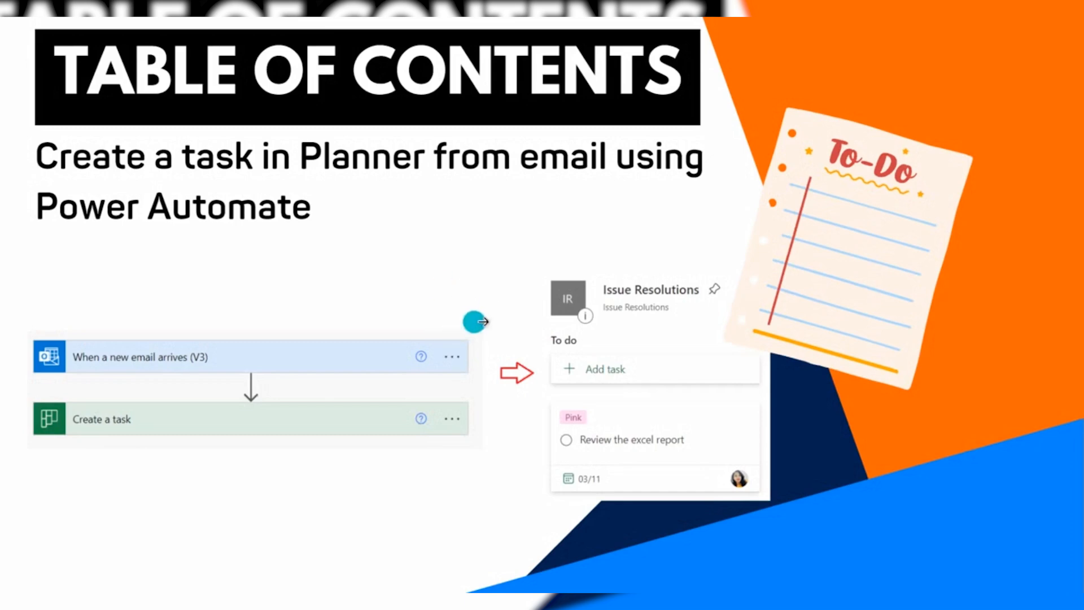
mouse_move(546, 251)
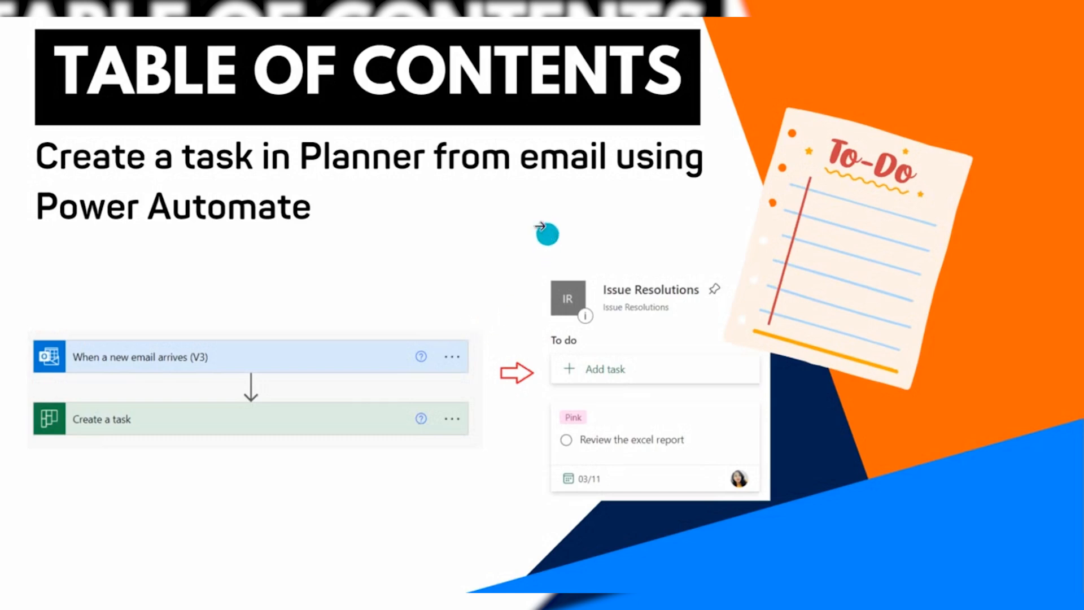
mouse_move(490, 197)
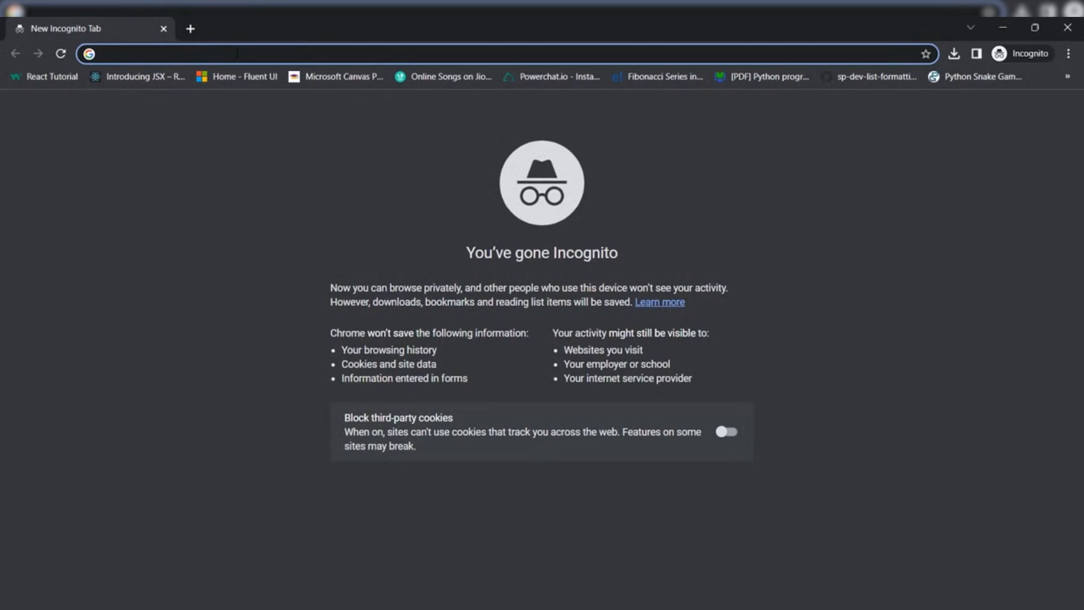
Sign in at office.com with the saved work account and choose to stay signed in
type("Office.com")
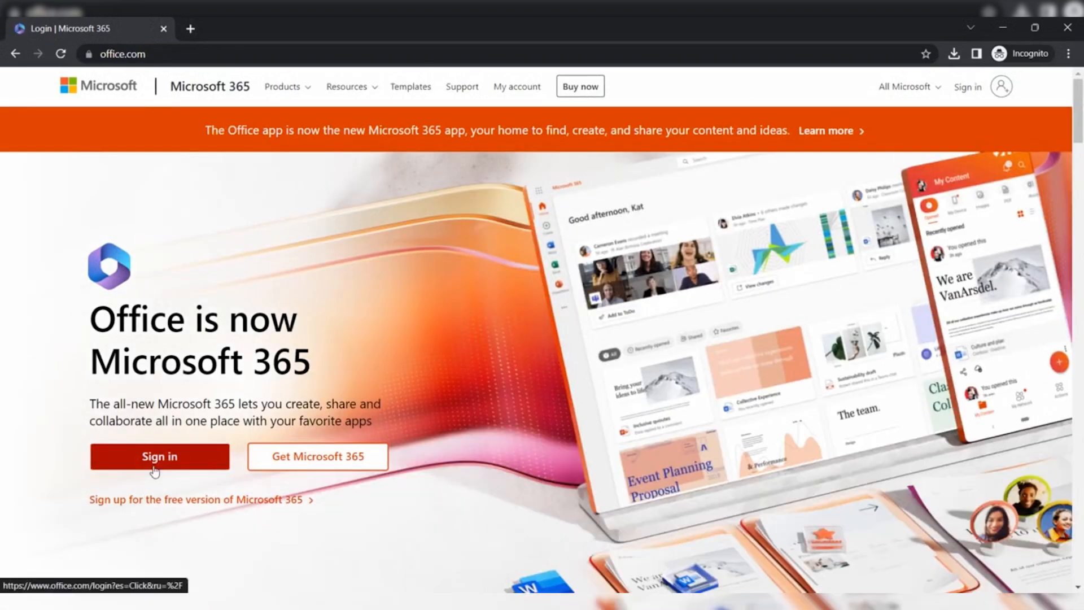
left_click(160, 457)
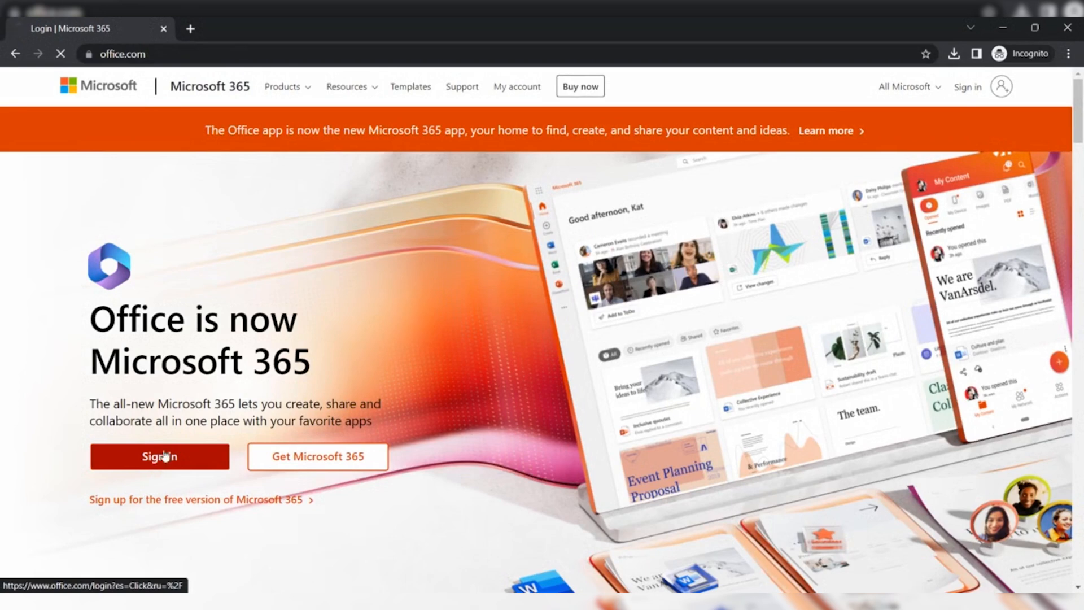
left_click(160, 456)
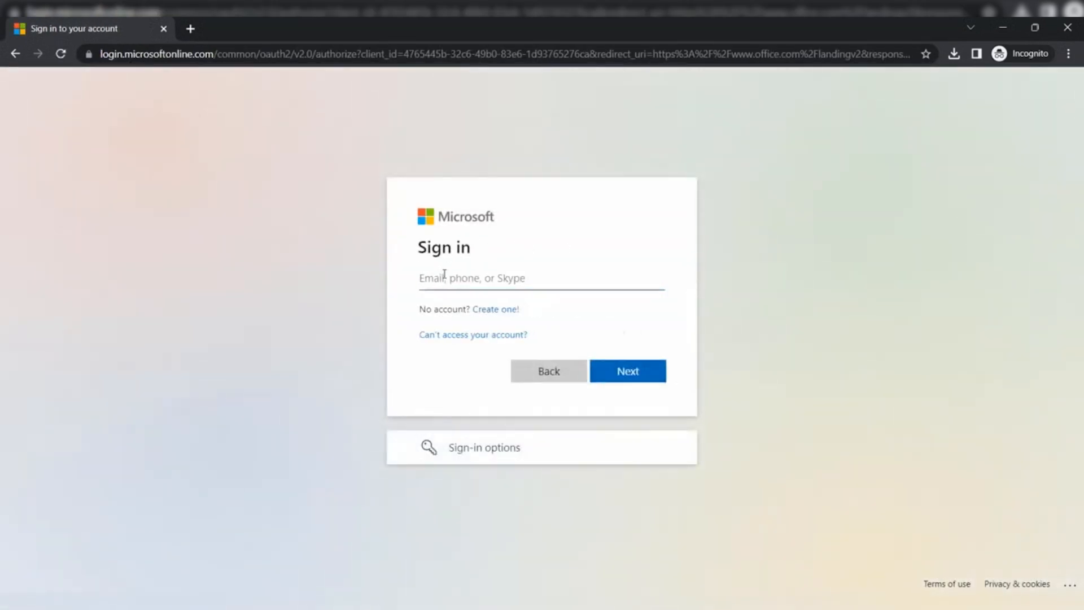
left_click(541, 277)
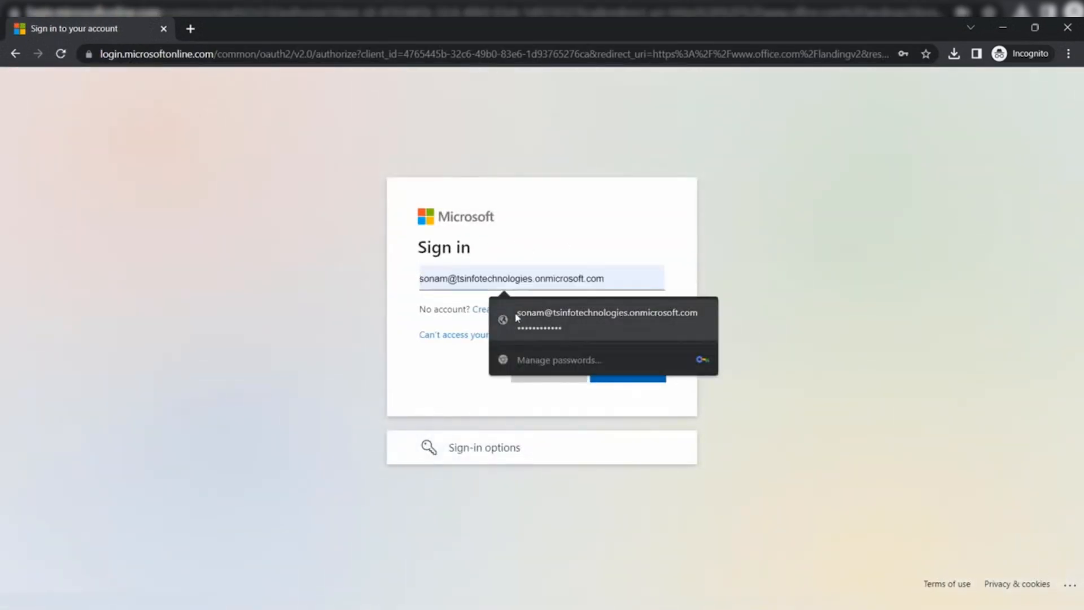
left_click(627, 379)
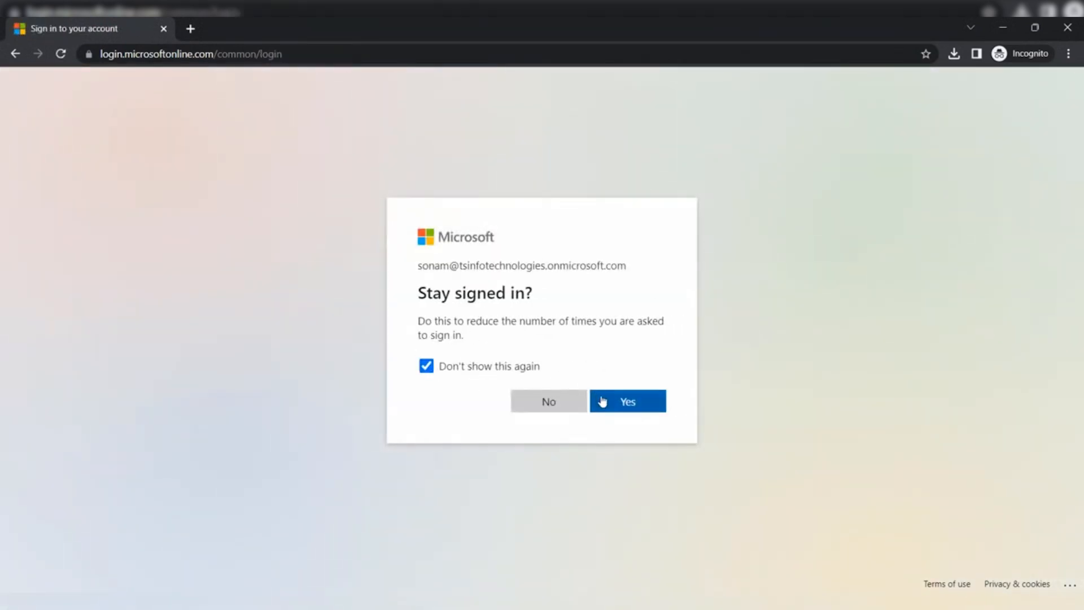
left_click(625, 401)
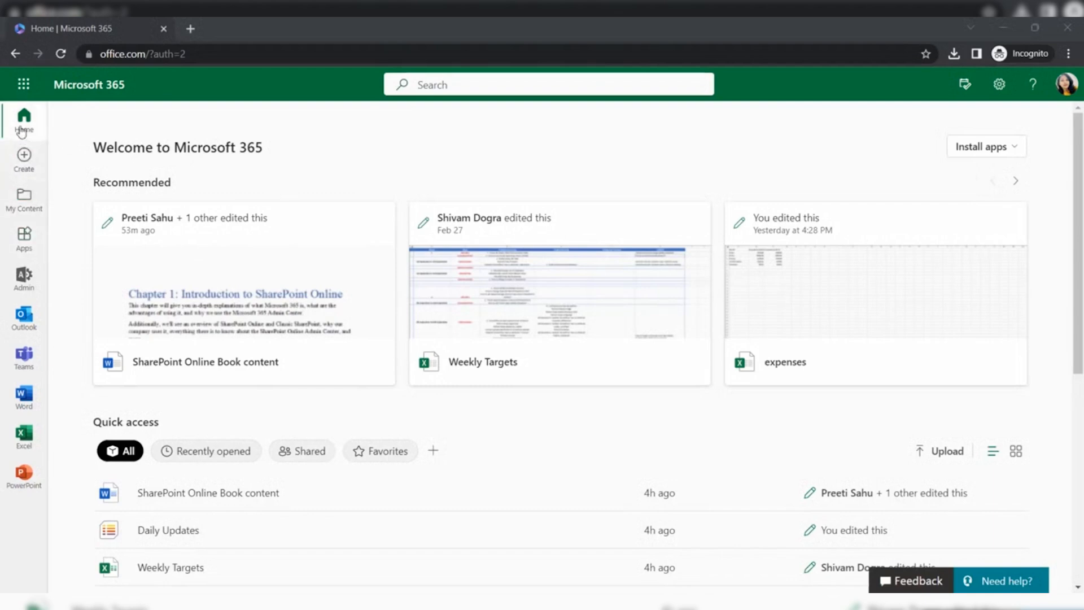
mouse_move(24, 84)
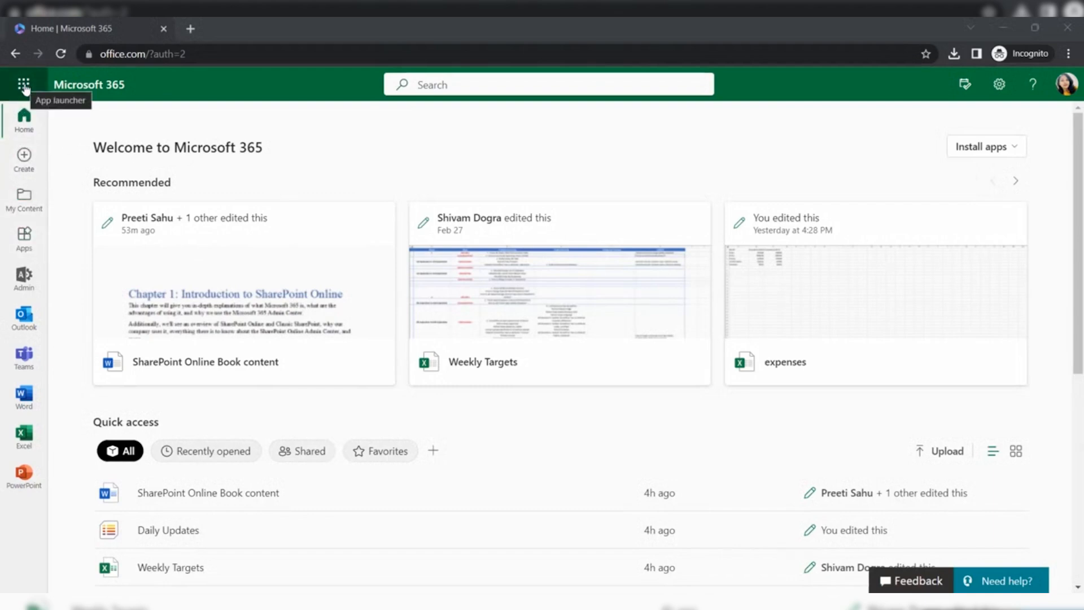
From the app launcher, open Power Automate in a new tab and launch Planner
left_click(24, 84)
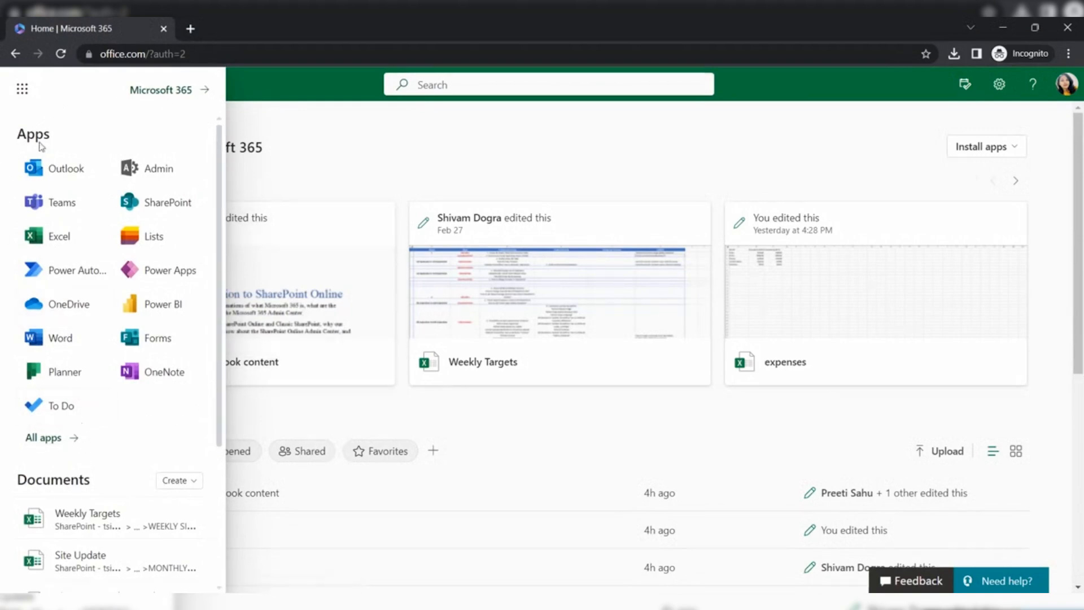
mouse_move(43, 437)
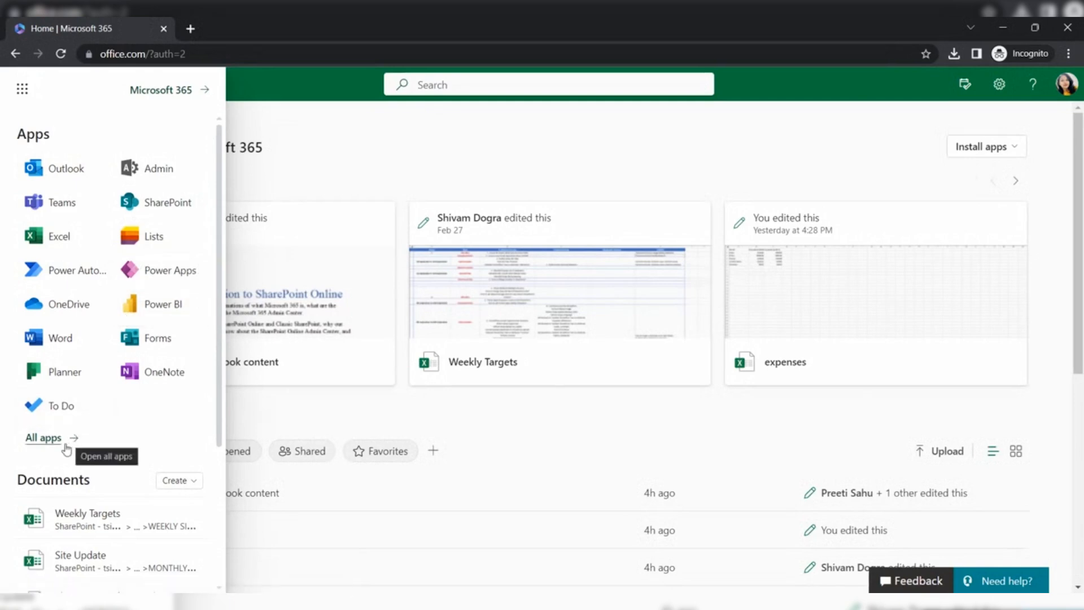
mouse_move(55, 444)
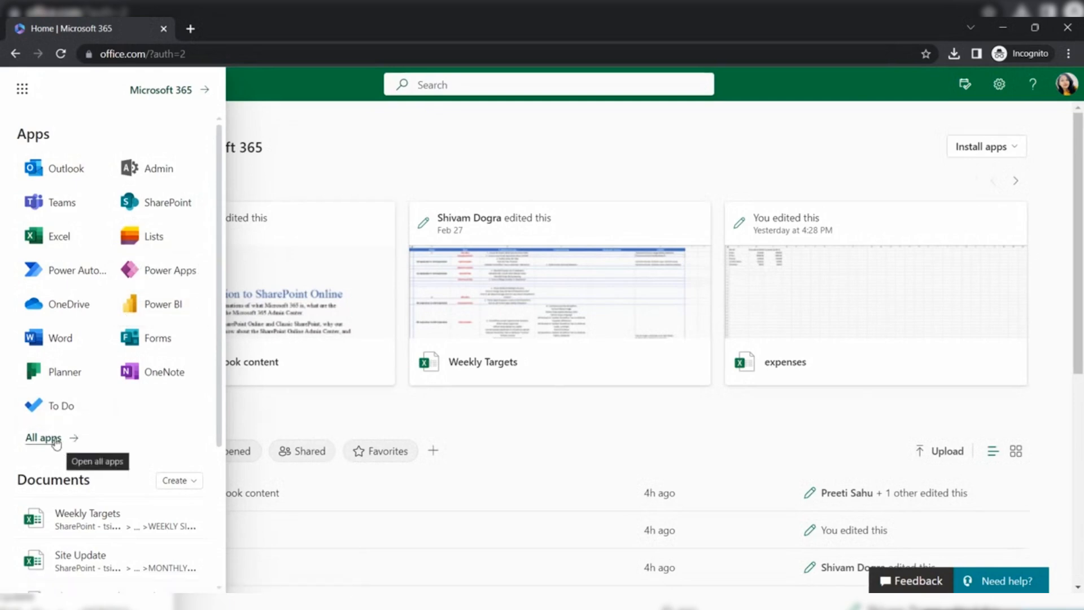
left_click(43, 437)
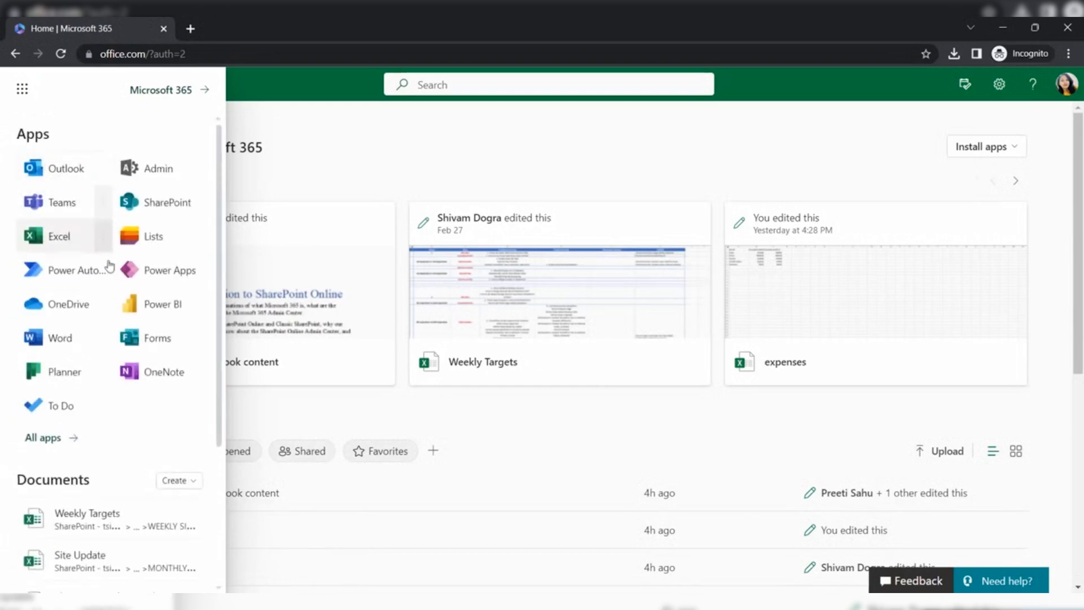
left_click(102, 270)
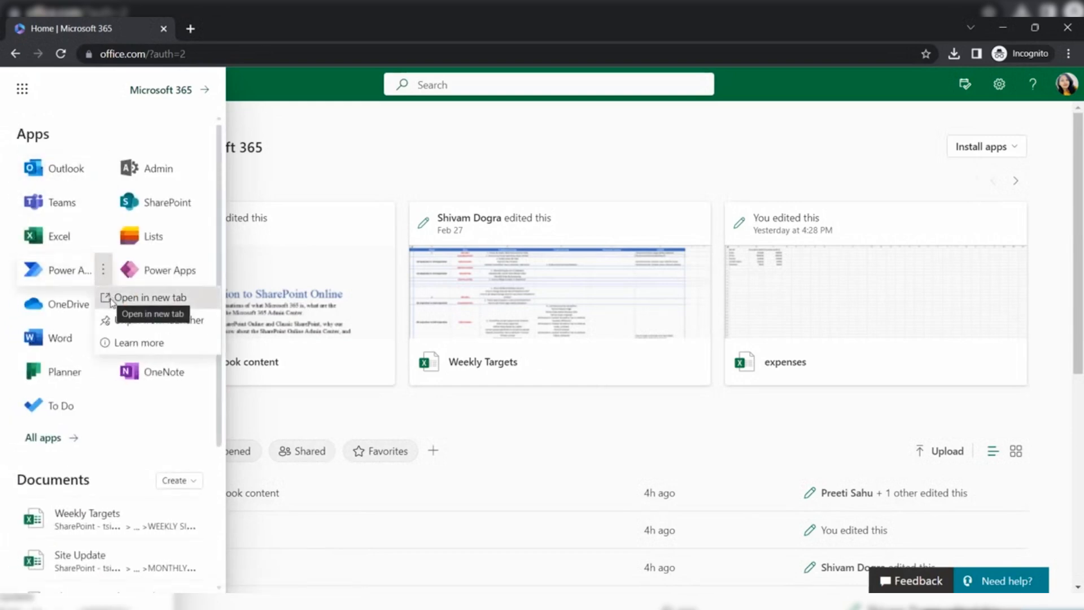
left_click(150, 296)
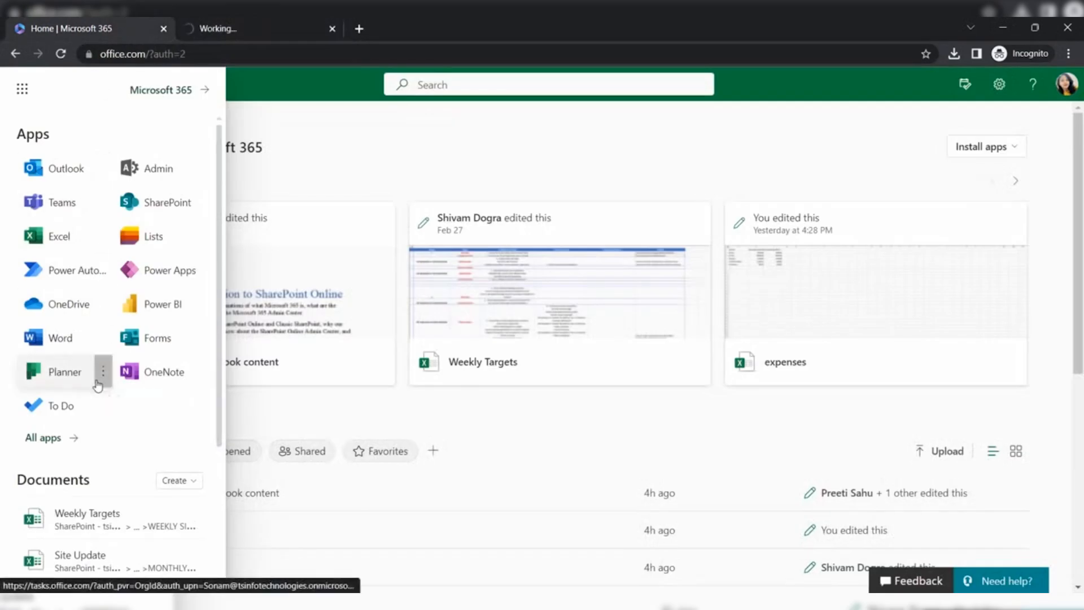
left_click(65, 371)
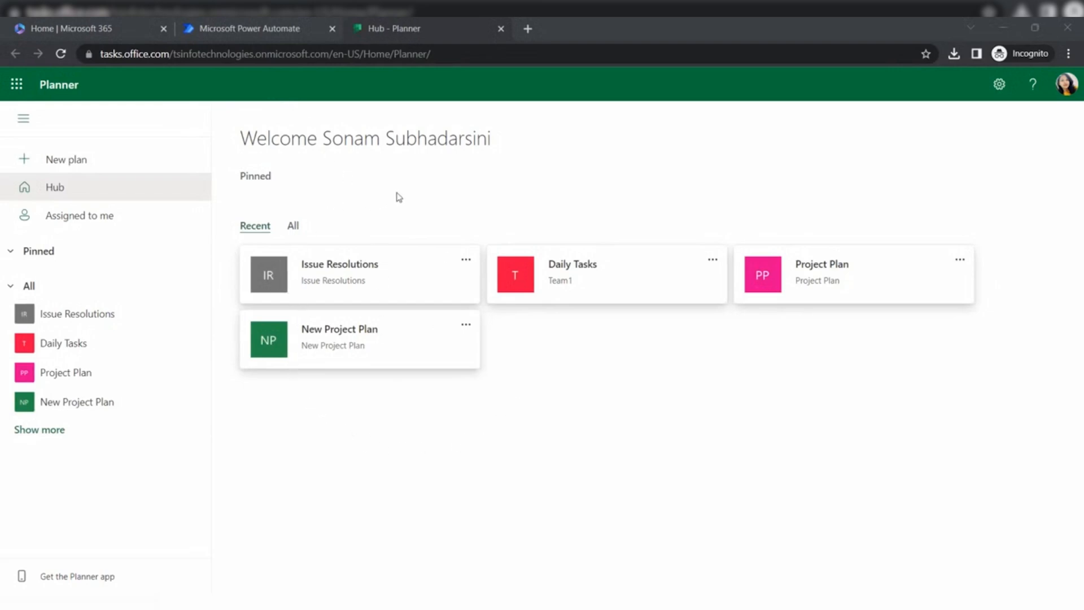
mouse_move(76, 160)
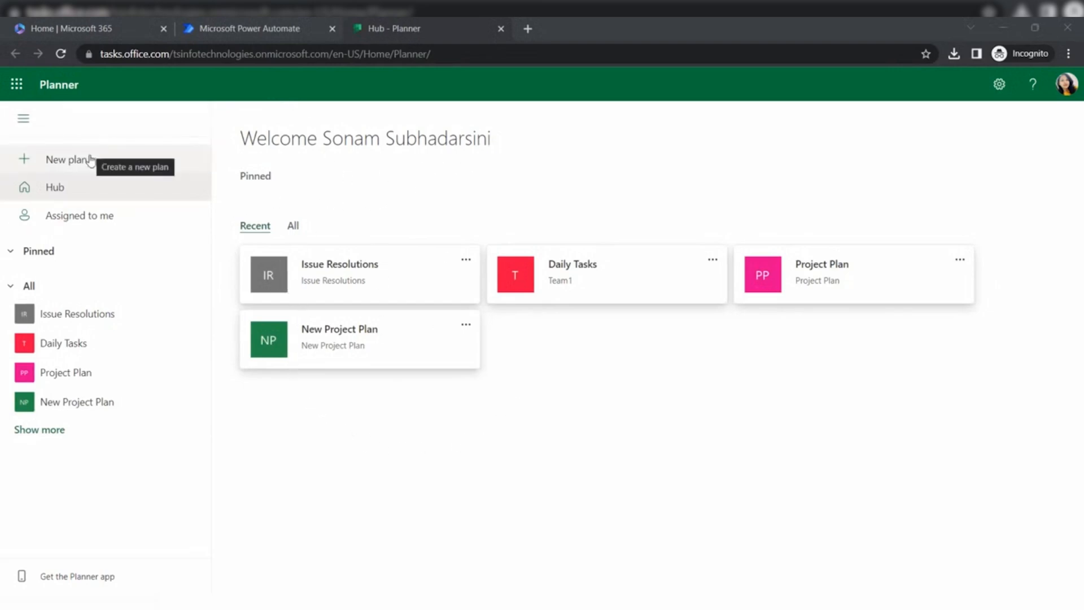
Open the Issue Resolutions plan and delete its existing tasks to empty the board
left_click(66, 159)
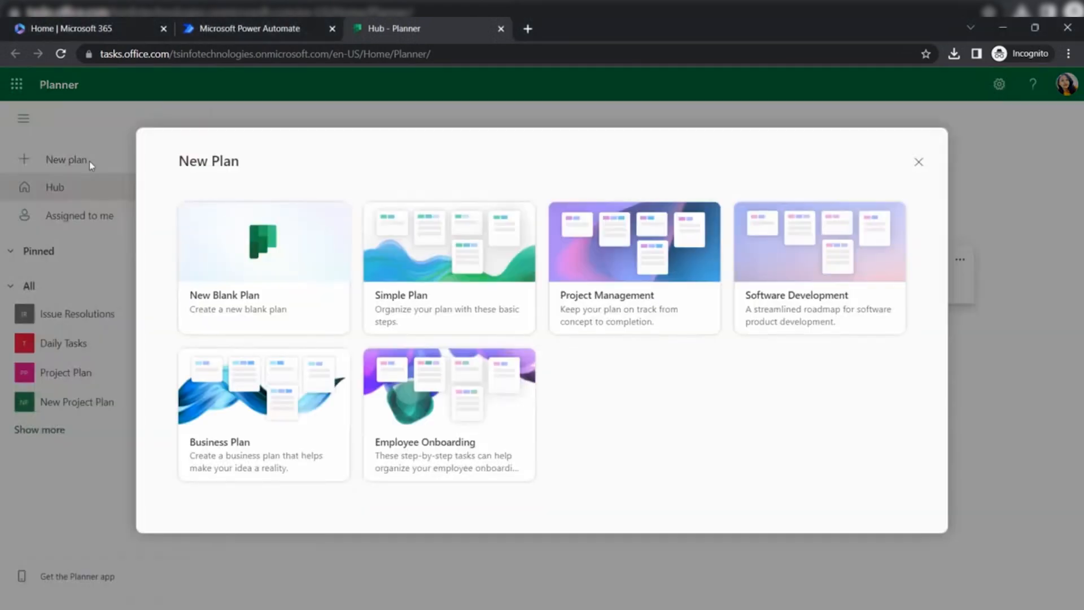
mouse_move(508, 310)
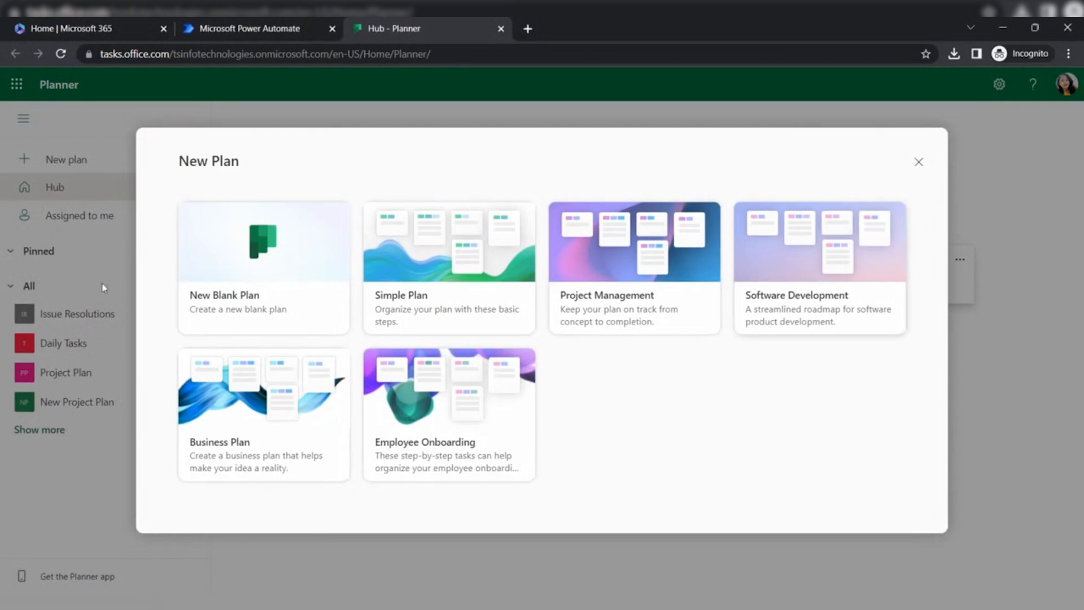
mouse_move(733, 302)
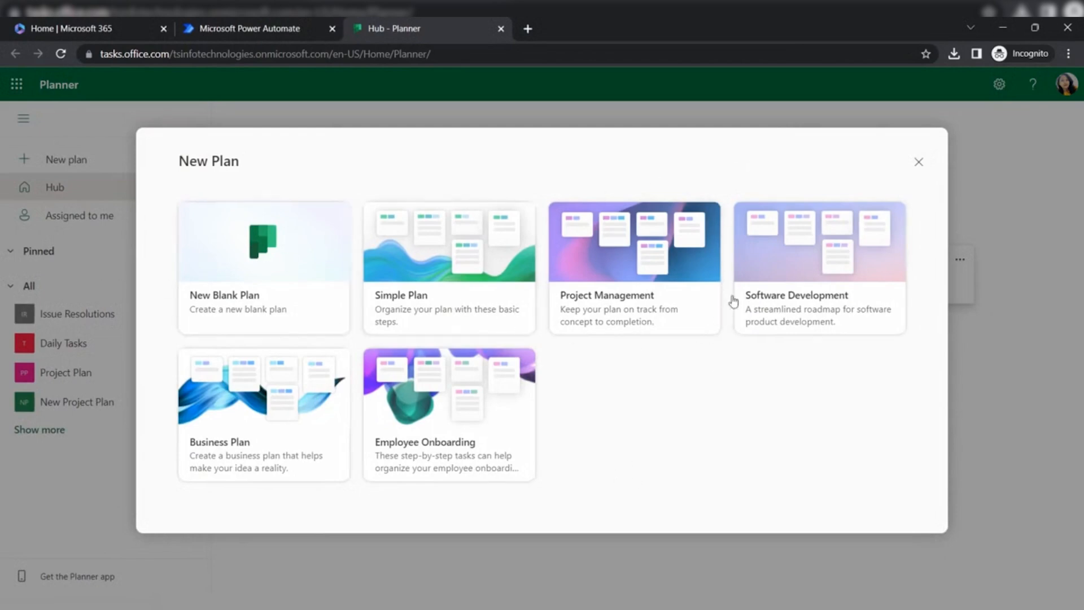
left_click(917, 162)
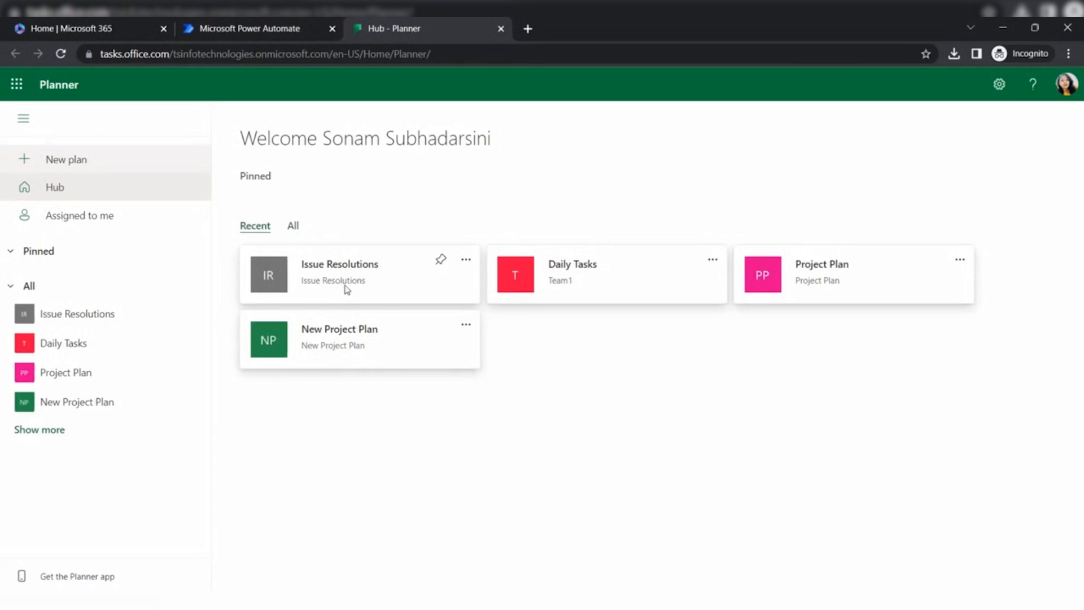
left_click(339, 273)
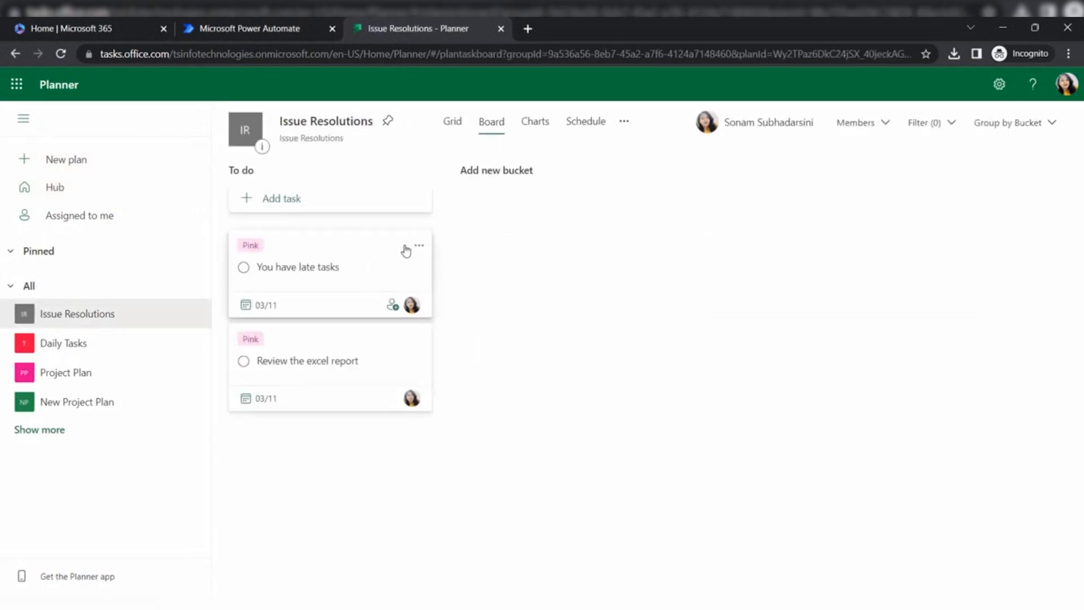
left_click(419, 244)
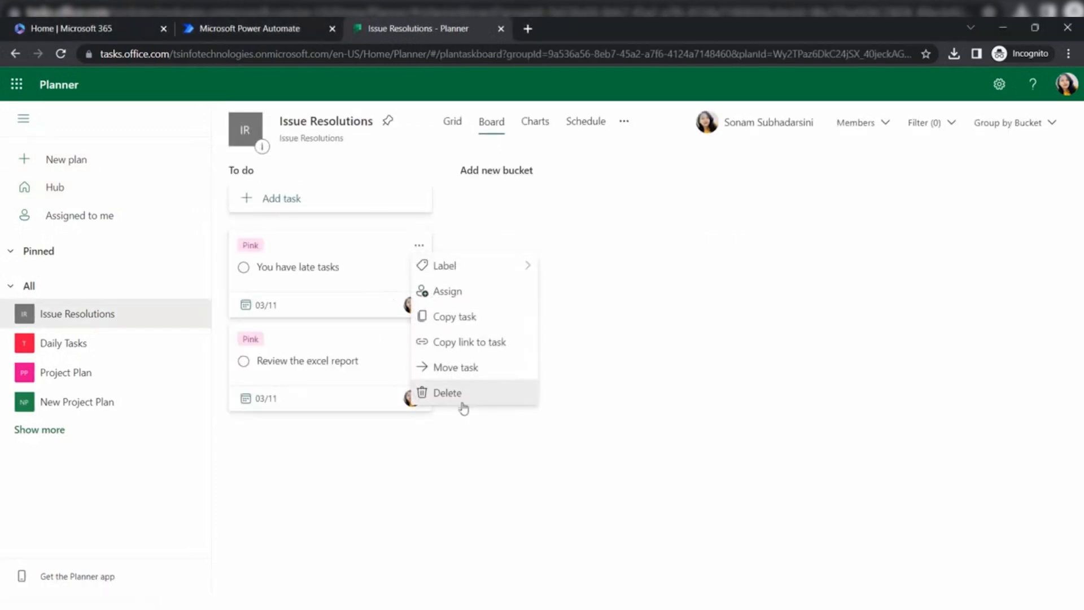
left_click(447, 392)
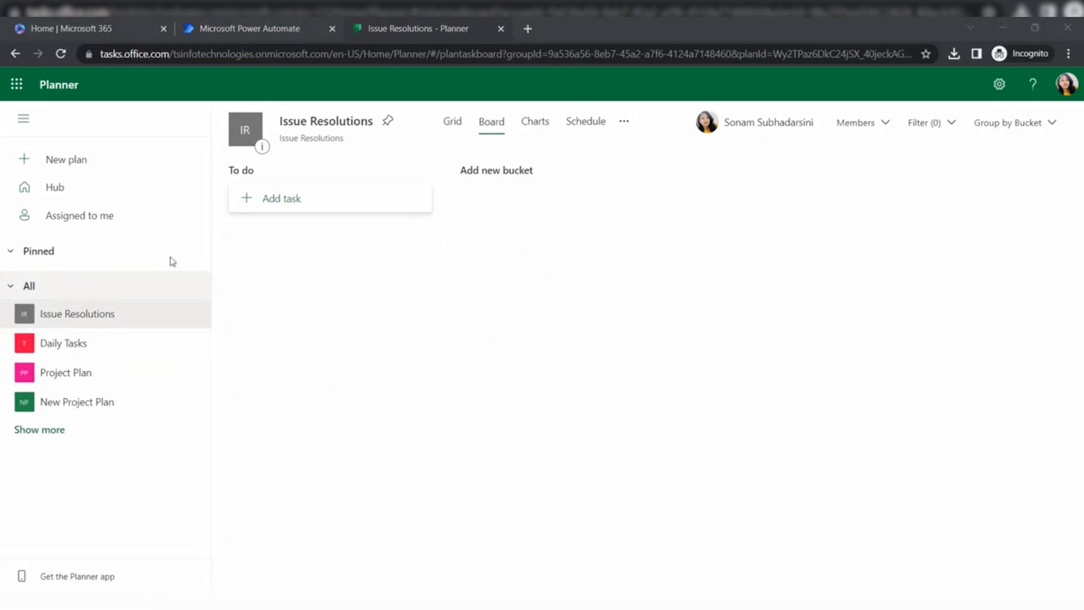
mouse_move(382, 289)
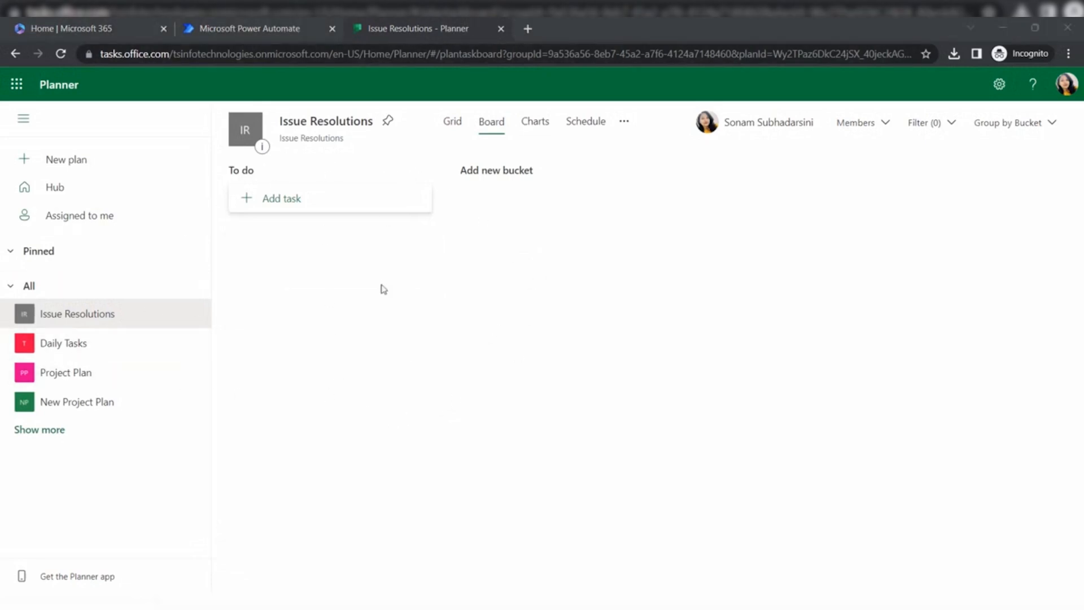
mouse_move(235, 90)
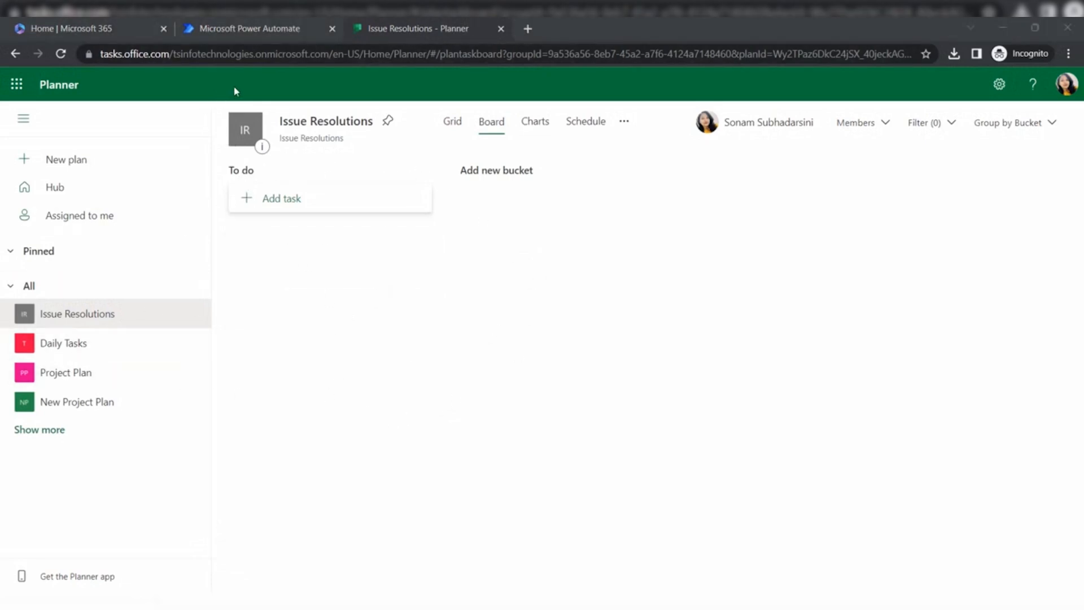
mouse_move(444, 259)
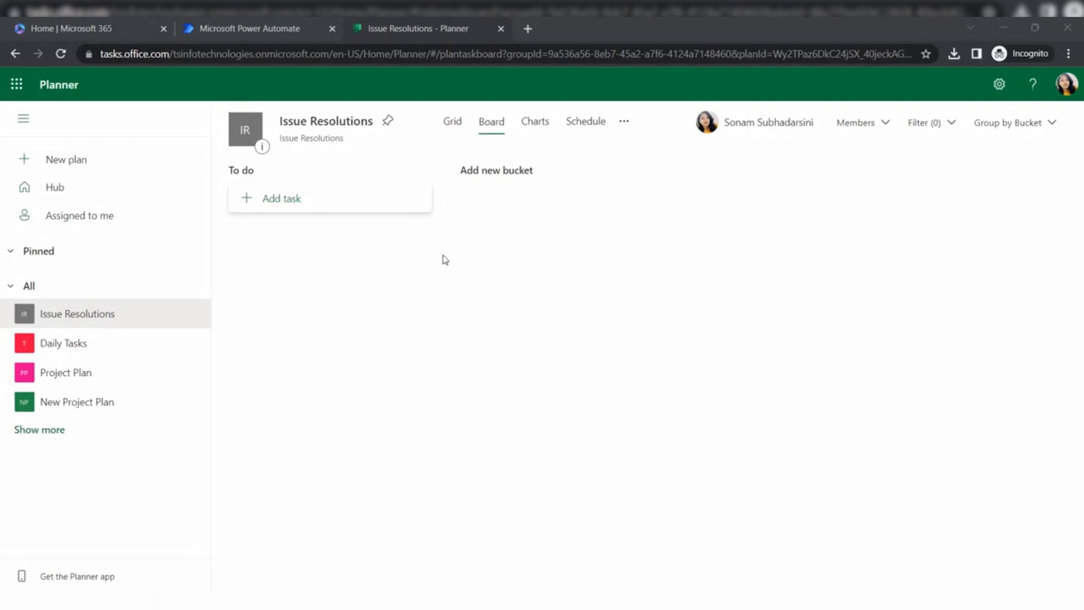
mouse_move(277, 103)
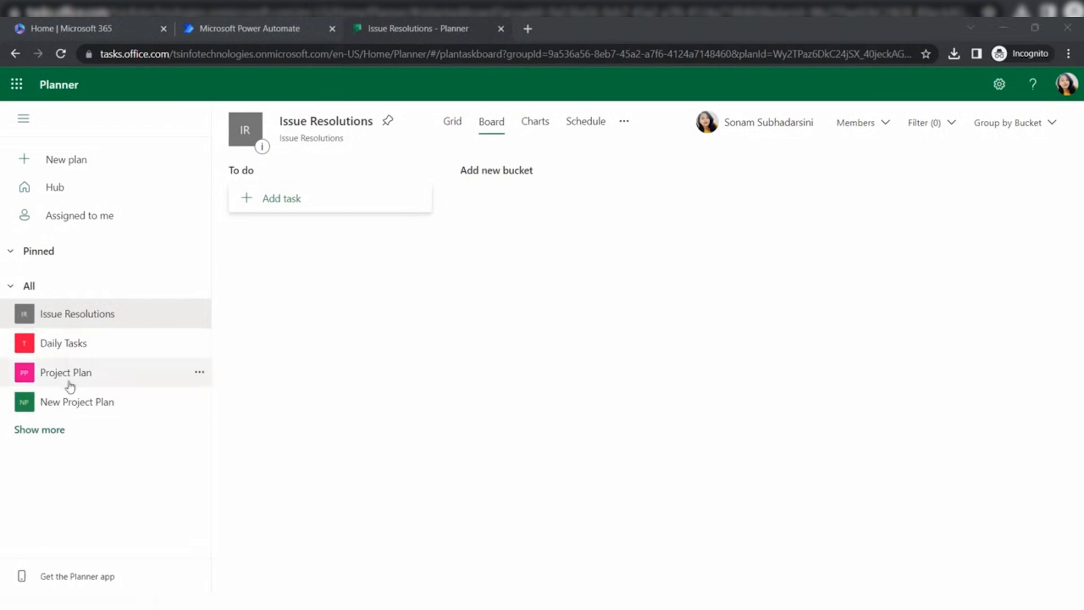
left_click(249, 28)
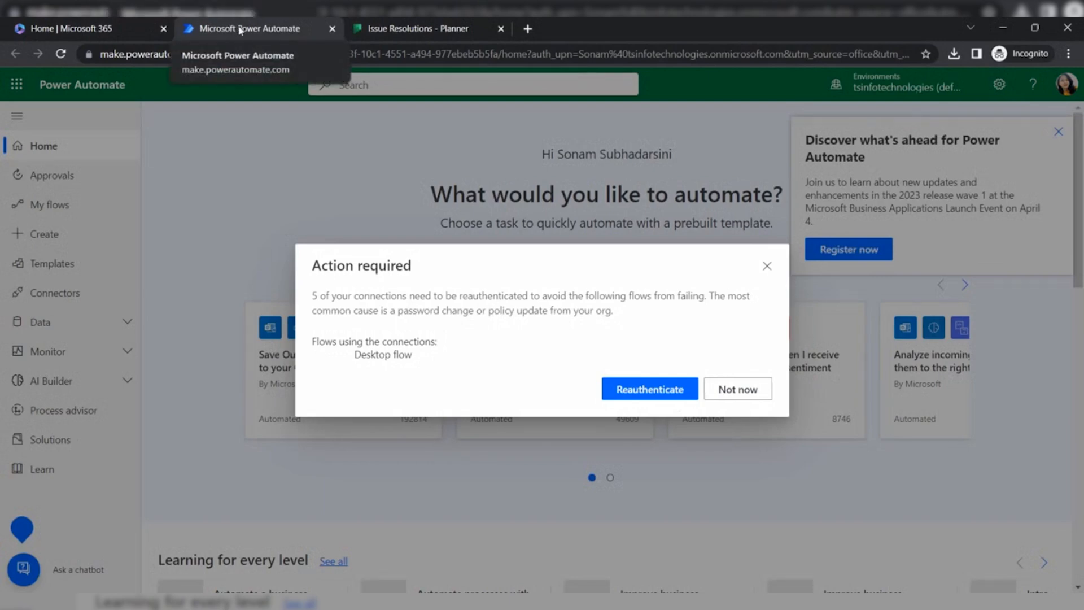
Create automated flow 'Create task from emails' using the When a new email arrives (V3) trigger
left_click(736, 389)
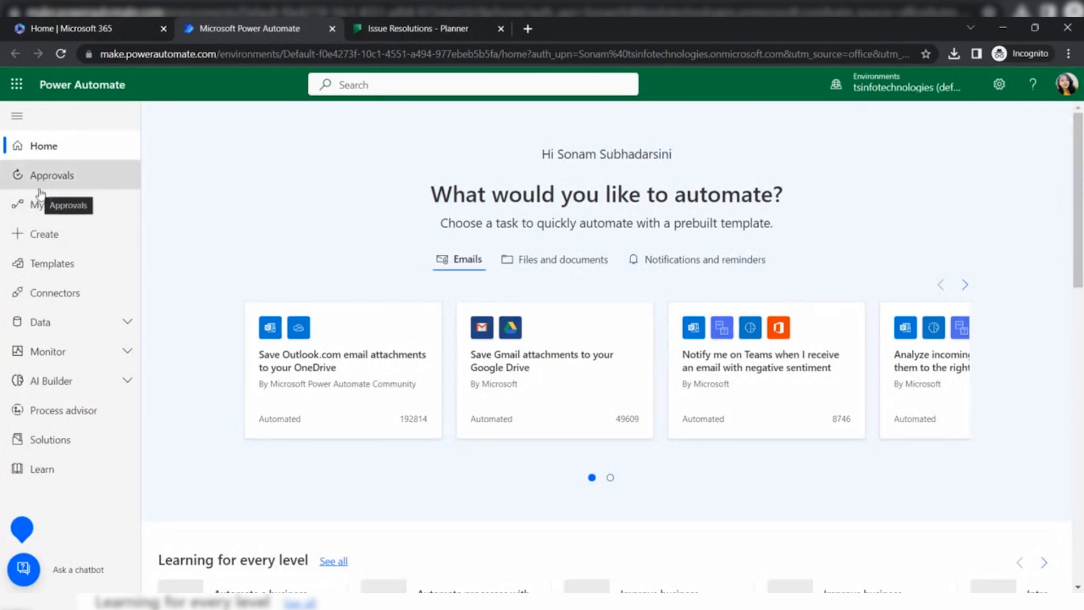
left_click(44, 234)
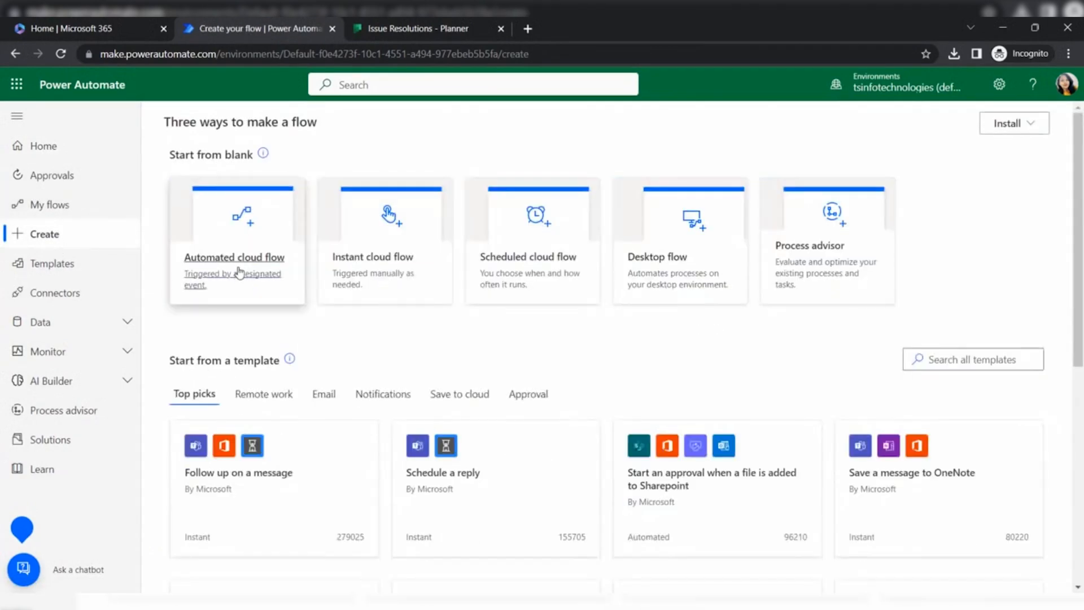
left_click(234, 256)
type("Create task from emails")
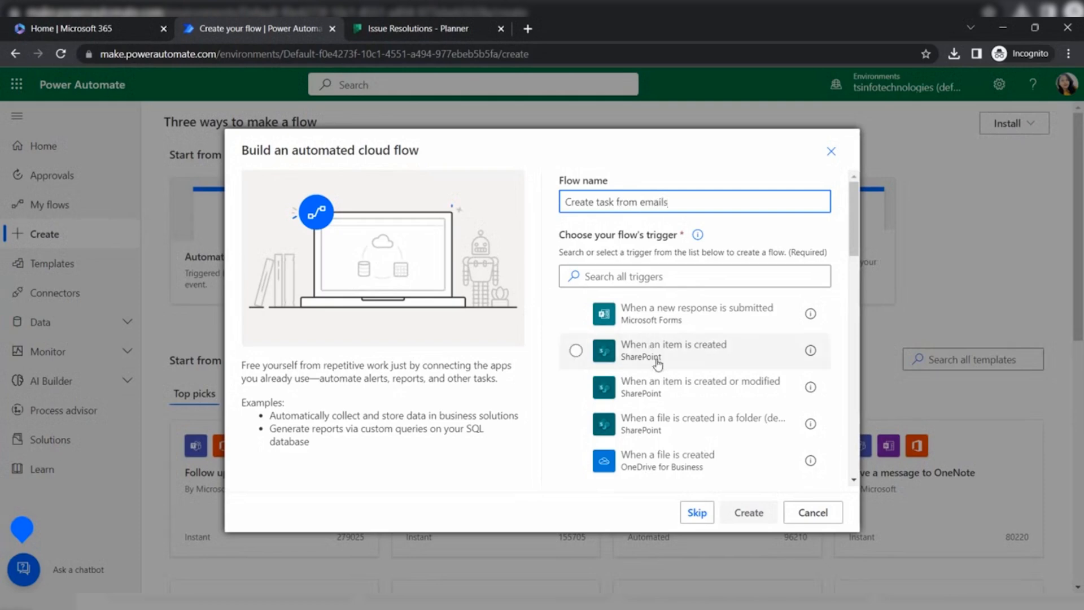
scroll("down", 3)
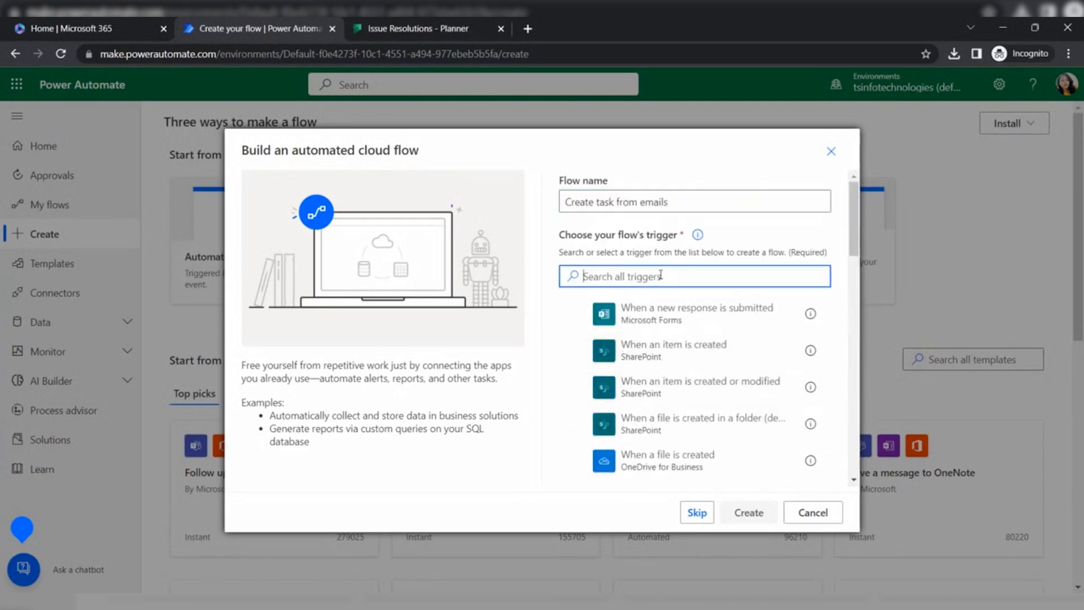
type("when email")
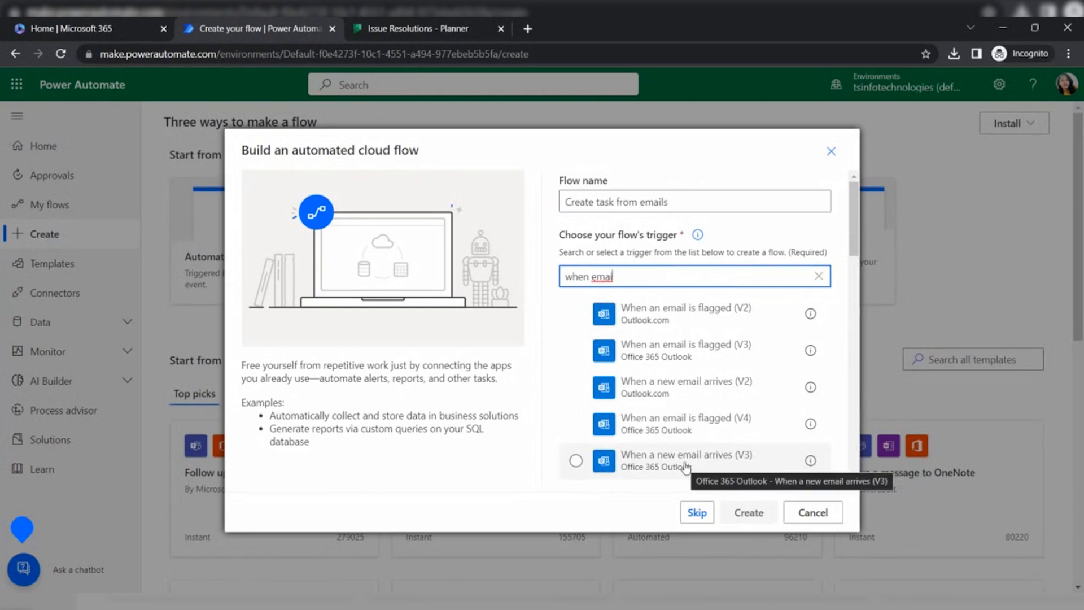
left_click(576, 459)
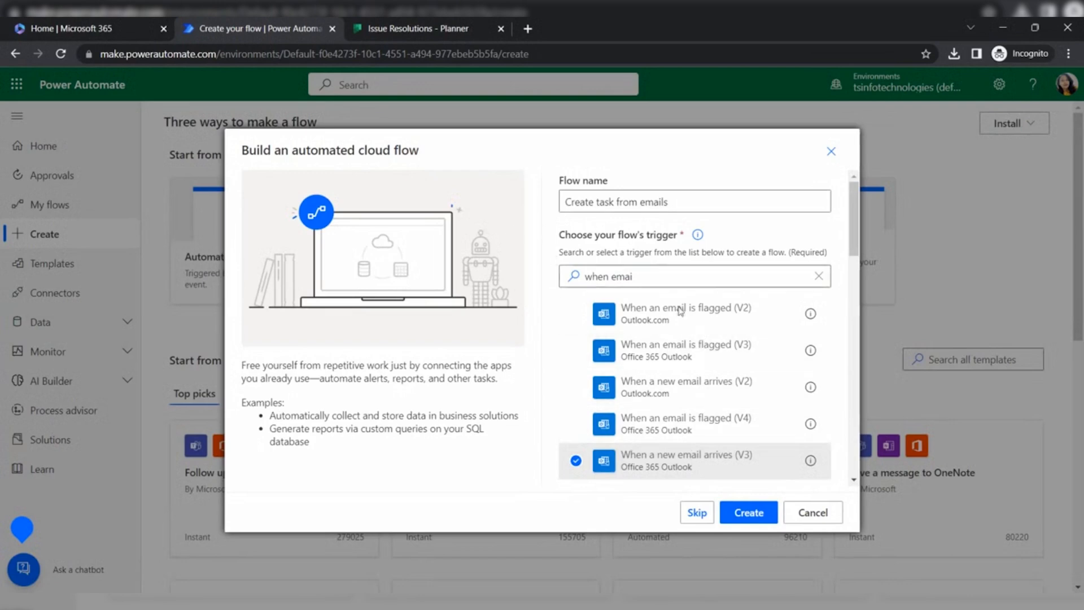
left_click(747, 511)
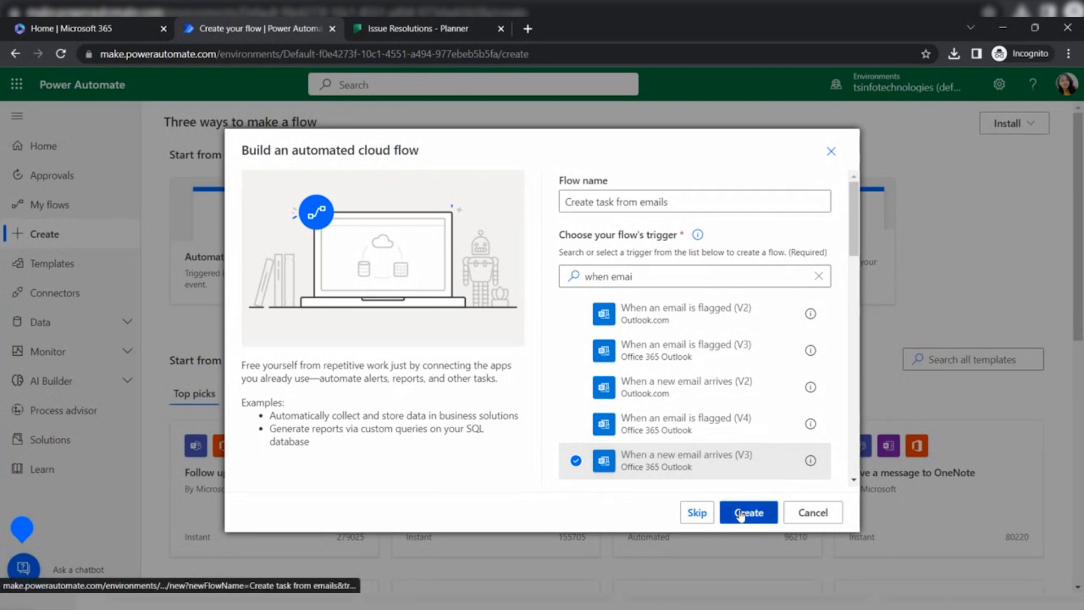
left_click(748, 512)
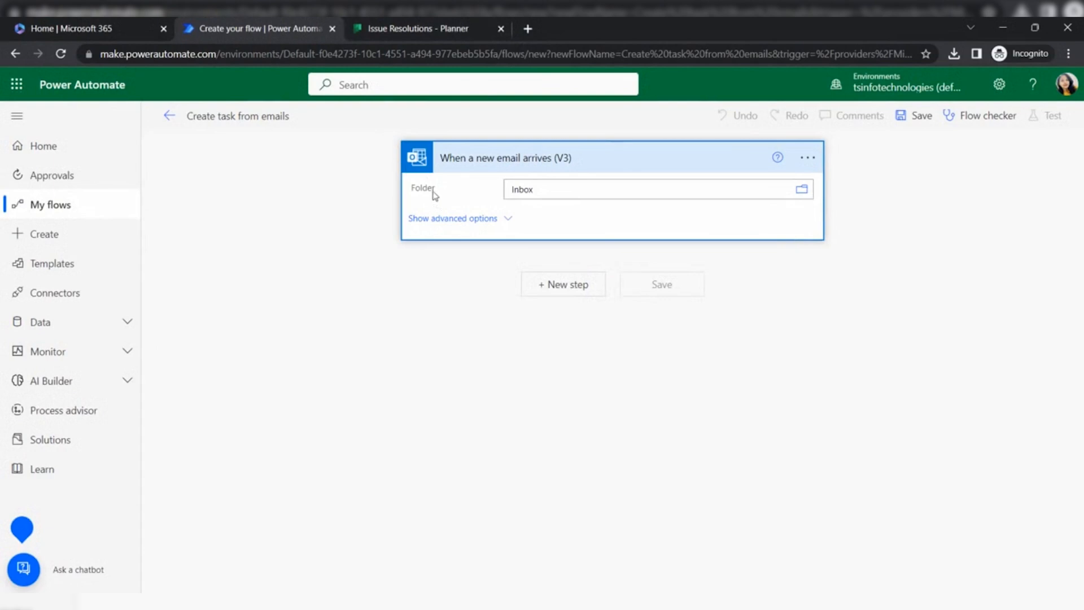
mouse_move(544, 189)
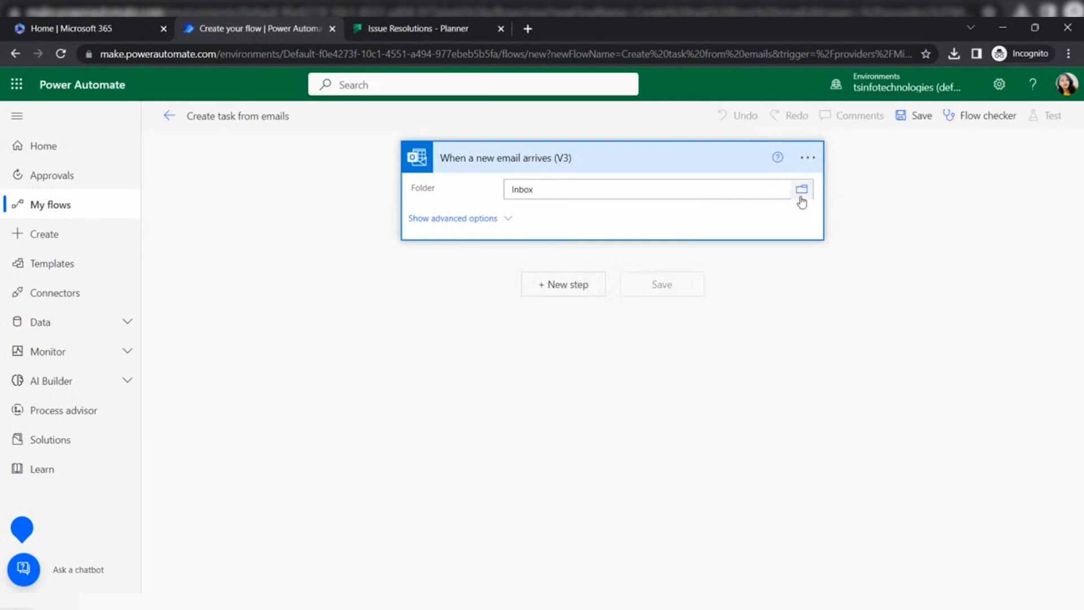
mouse_move(801, 200)
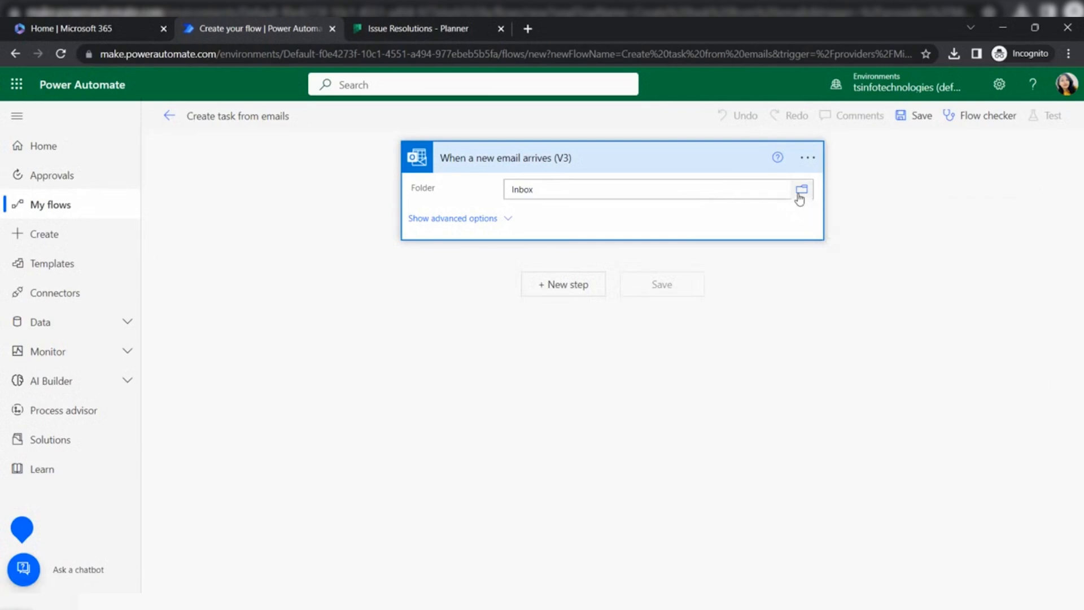
left_click(800, 189)
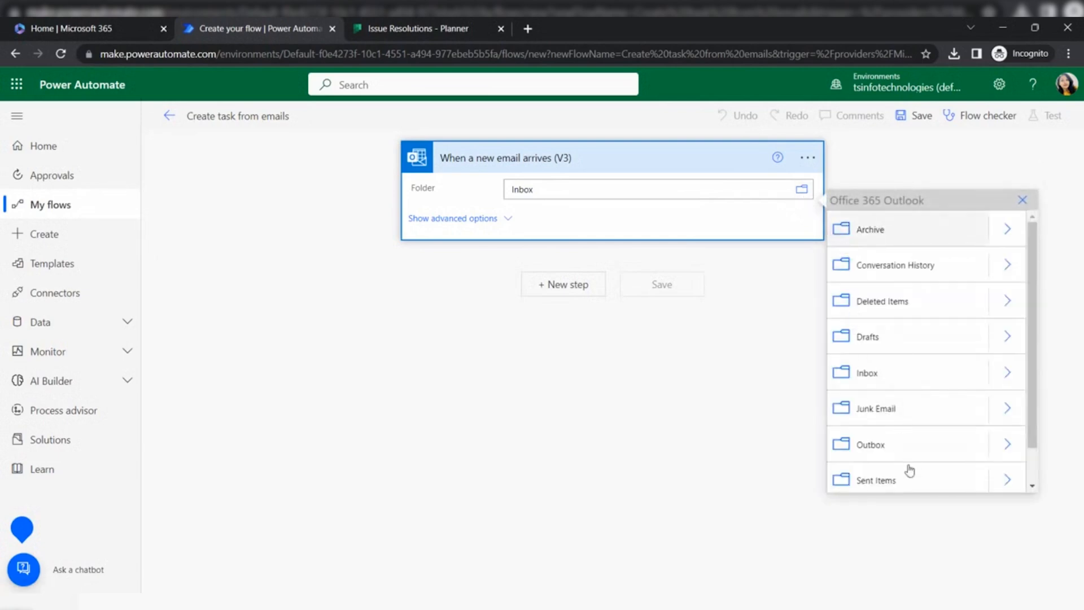
mouse_move(785, 472)
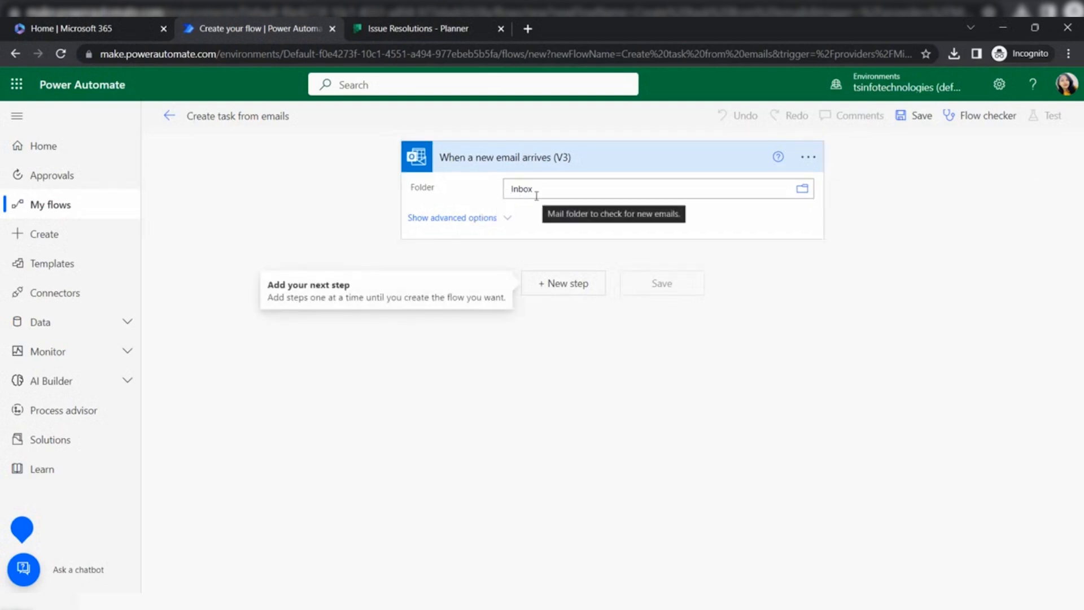
mouse_move(546, 201)
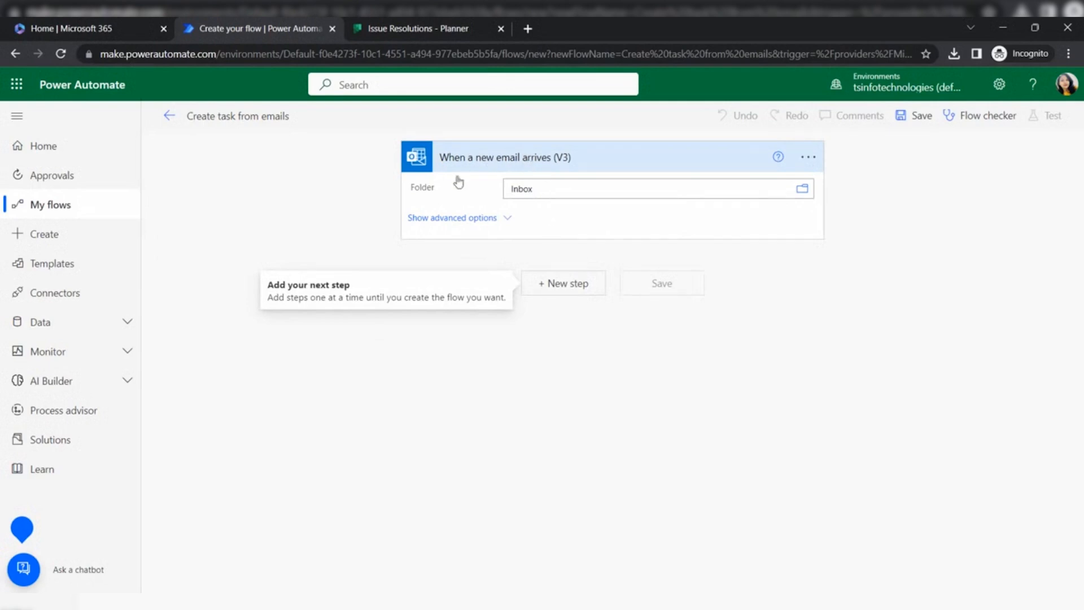
mouse_move(545, 294)
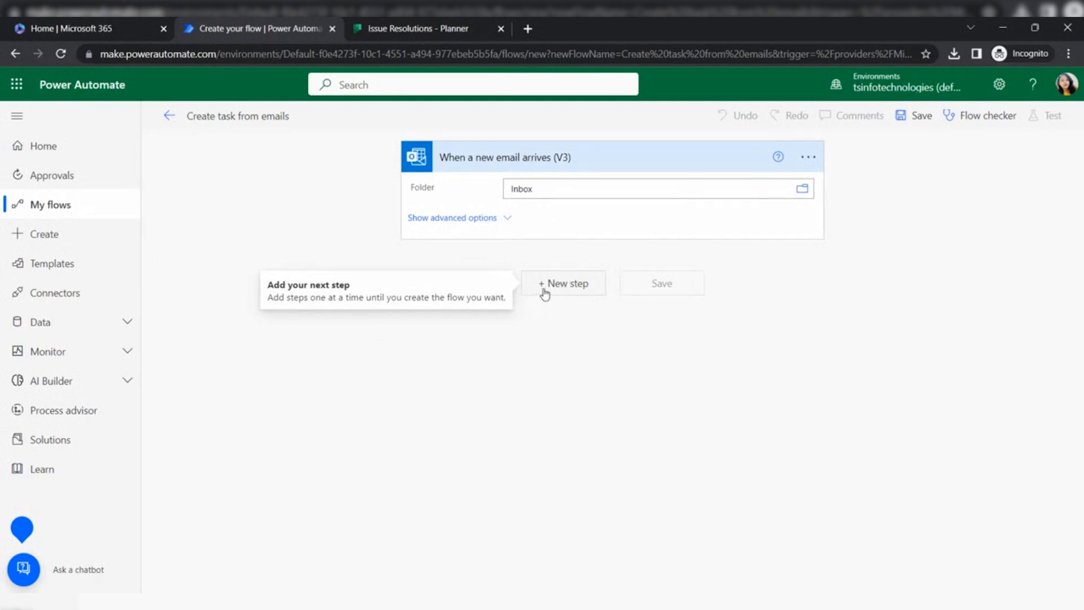
Add a new step with the Planner connector's Create a task action
left_click(562, 283)
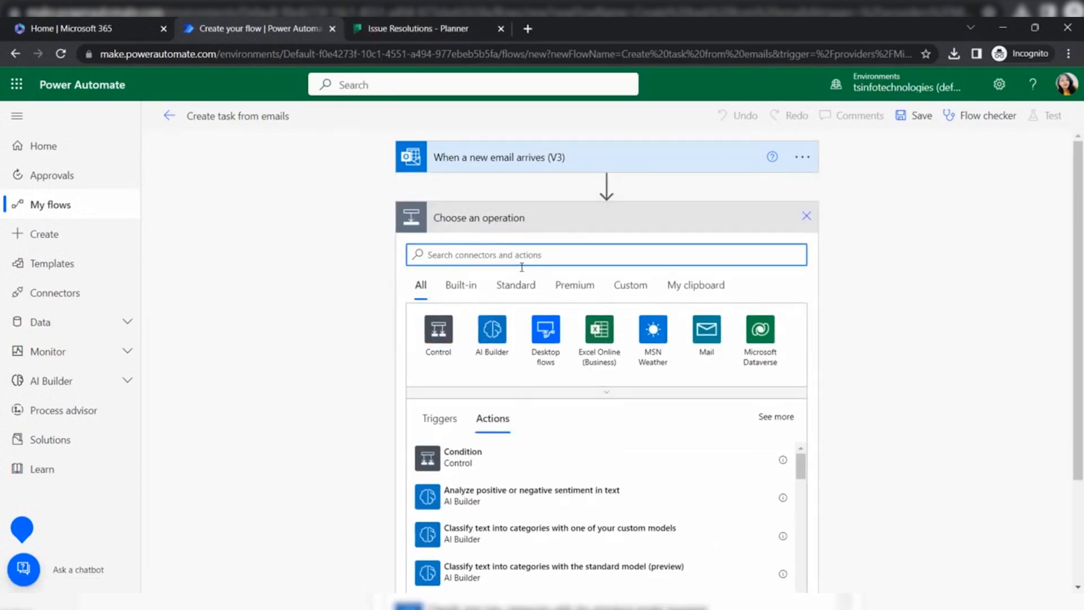
type("planner")
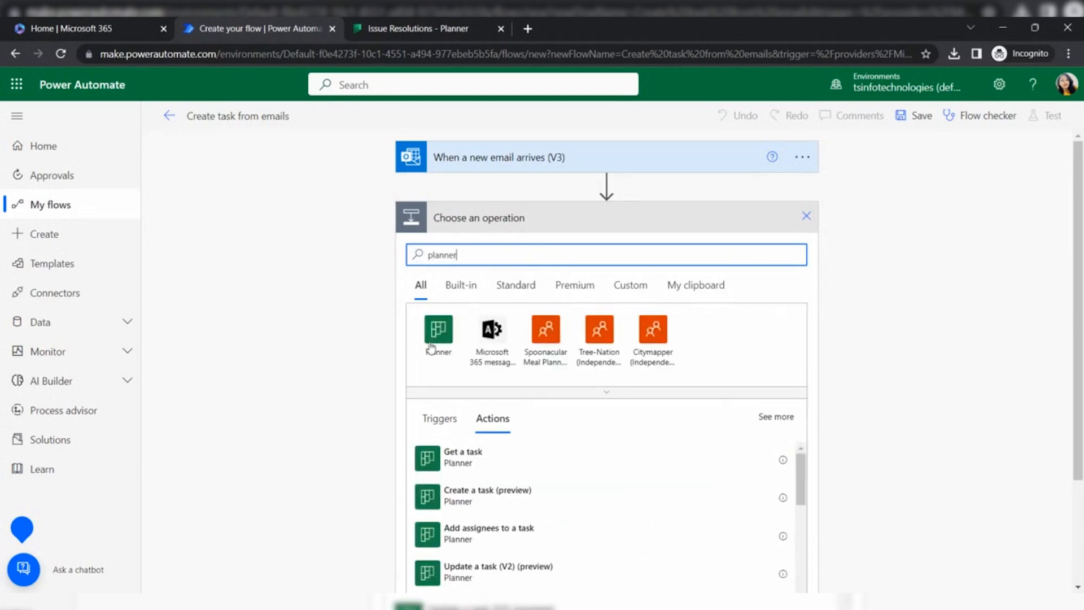
left_click(437, 329)
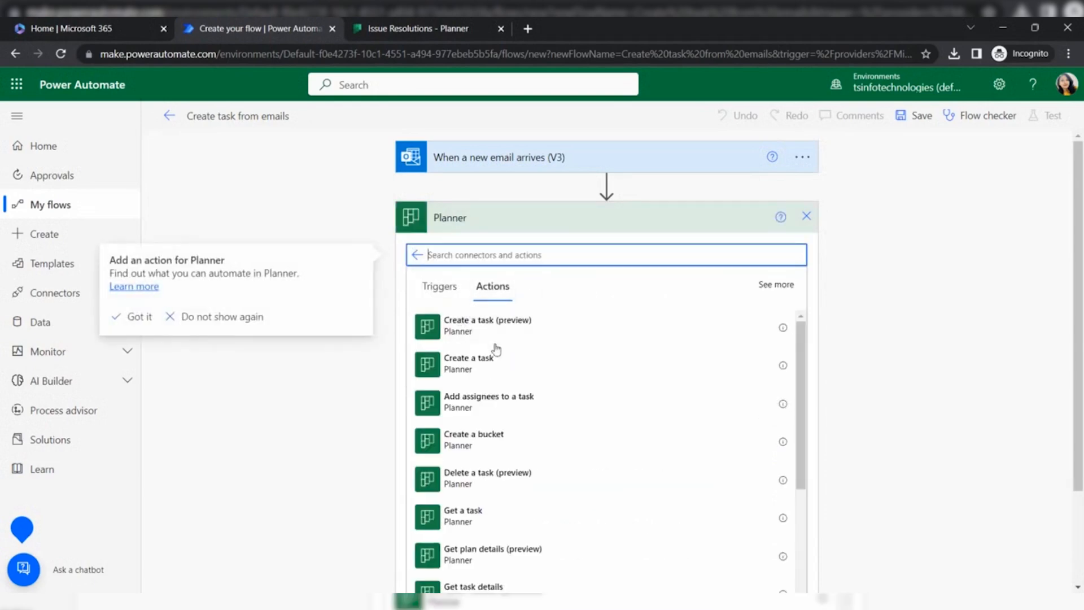
left_click(138, 316)
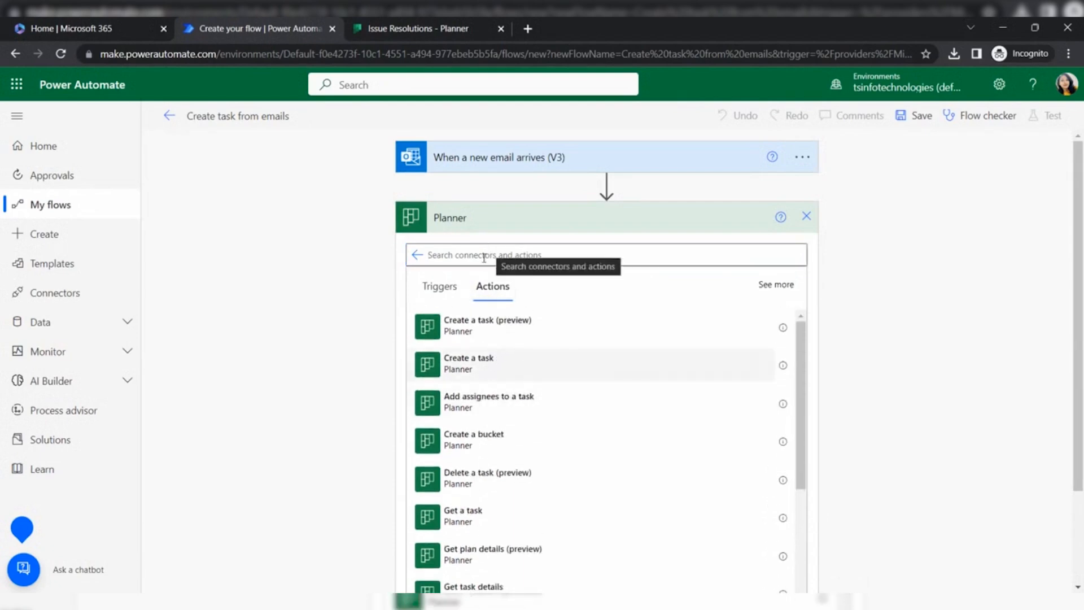
left_click(468, 357)
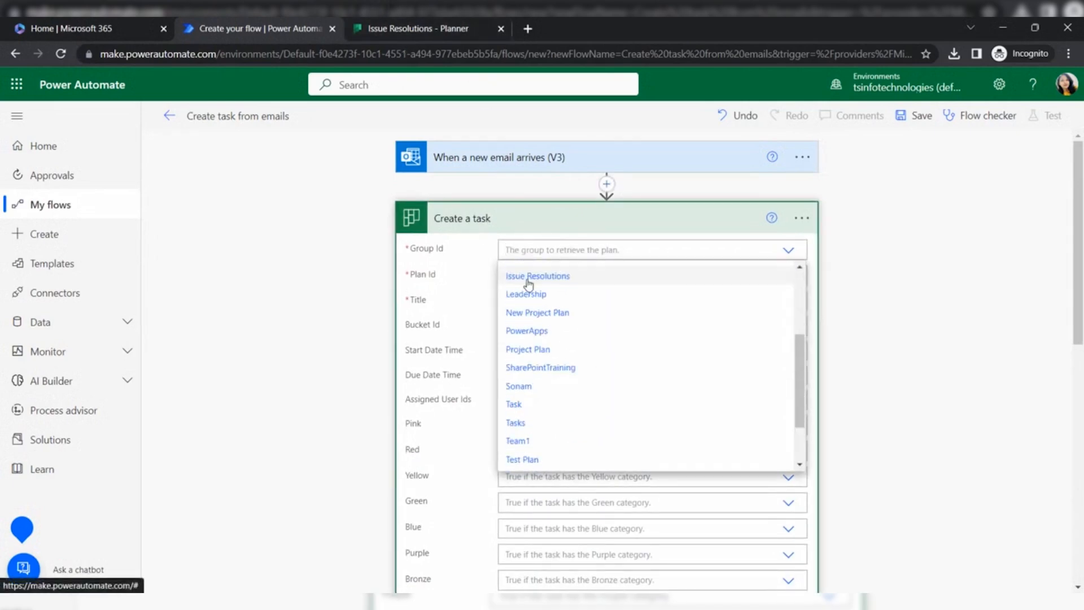
Set the task's Plan Id to Issue Resolutions and its Title to the email Subject
left_click(538, 276)
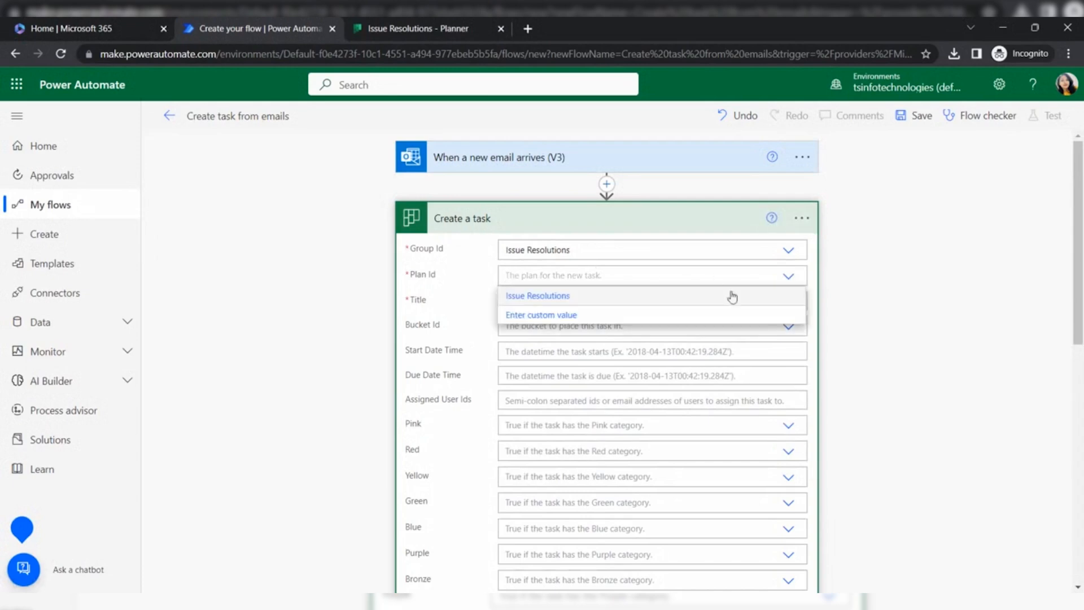
left_click(537, 295)
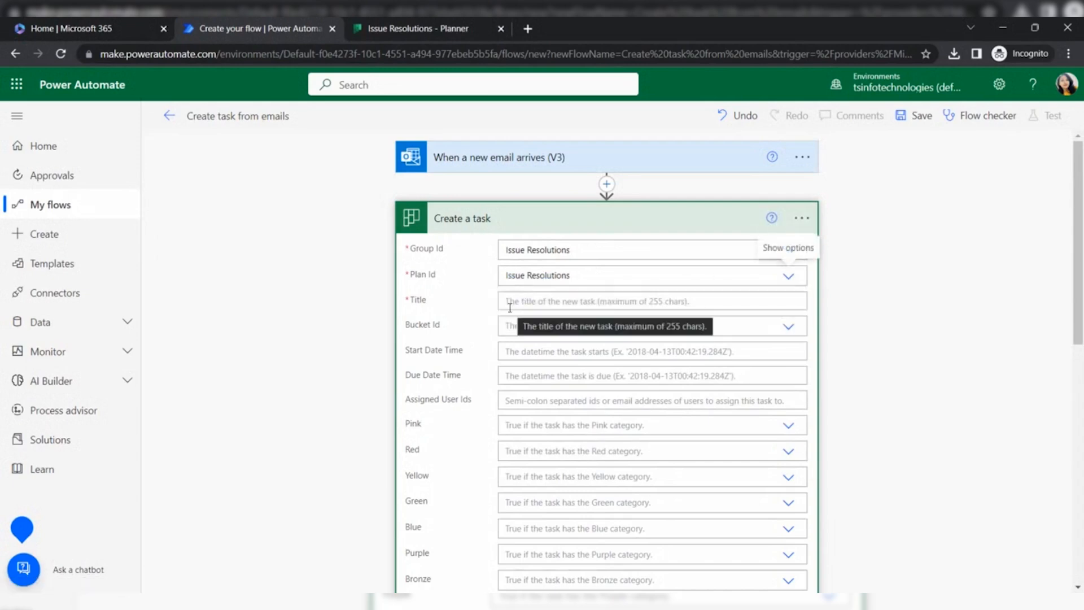
left_click(650, 301)
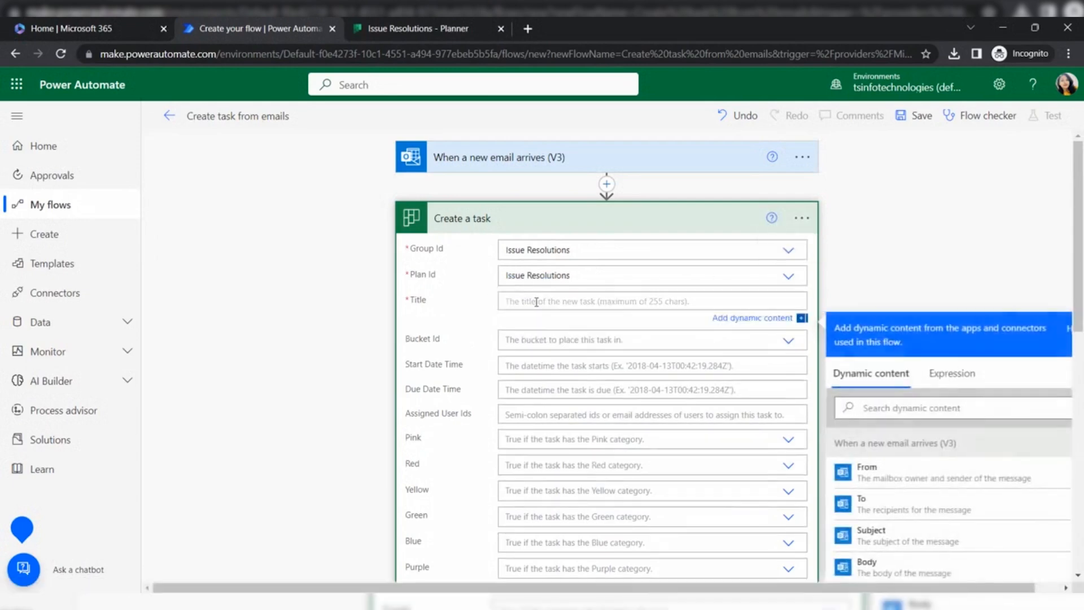
scroll("down", 3)
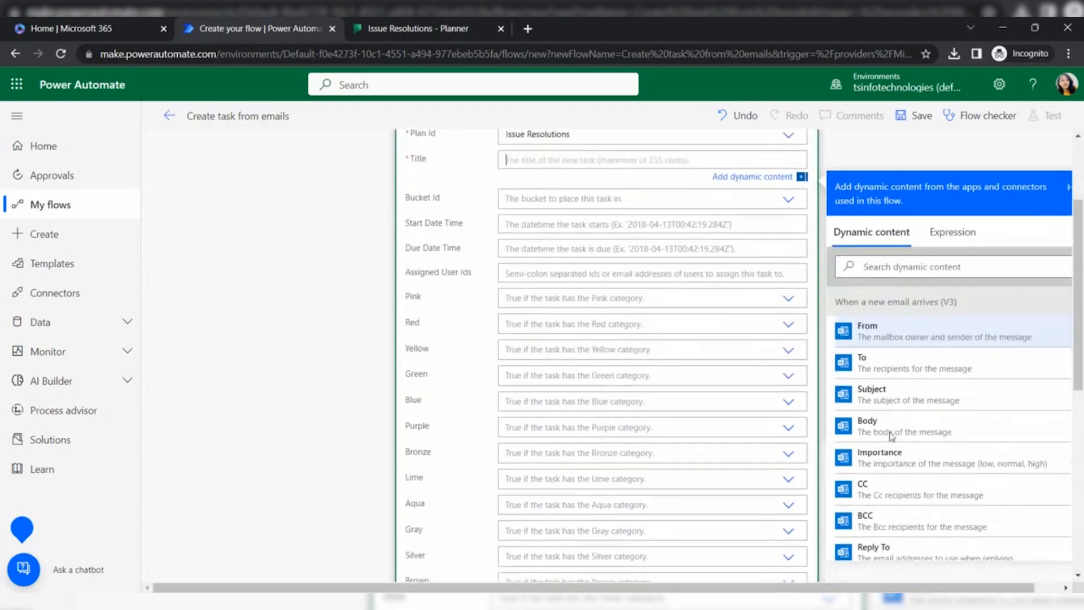
mouse_move(881, 400)
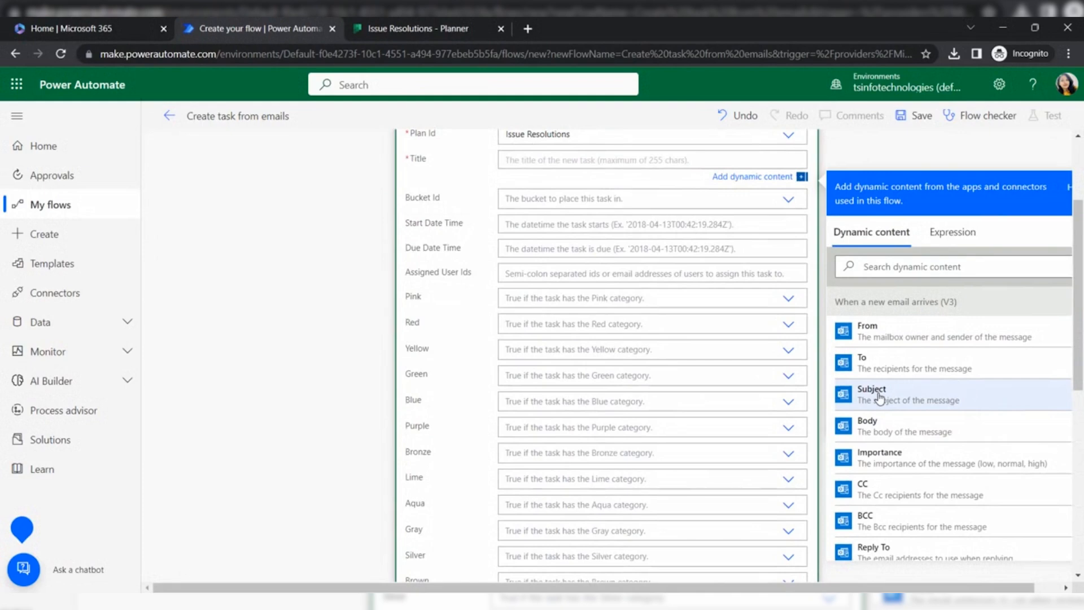
left_click(871, 394)
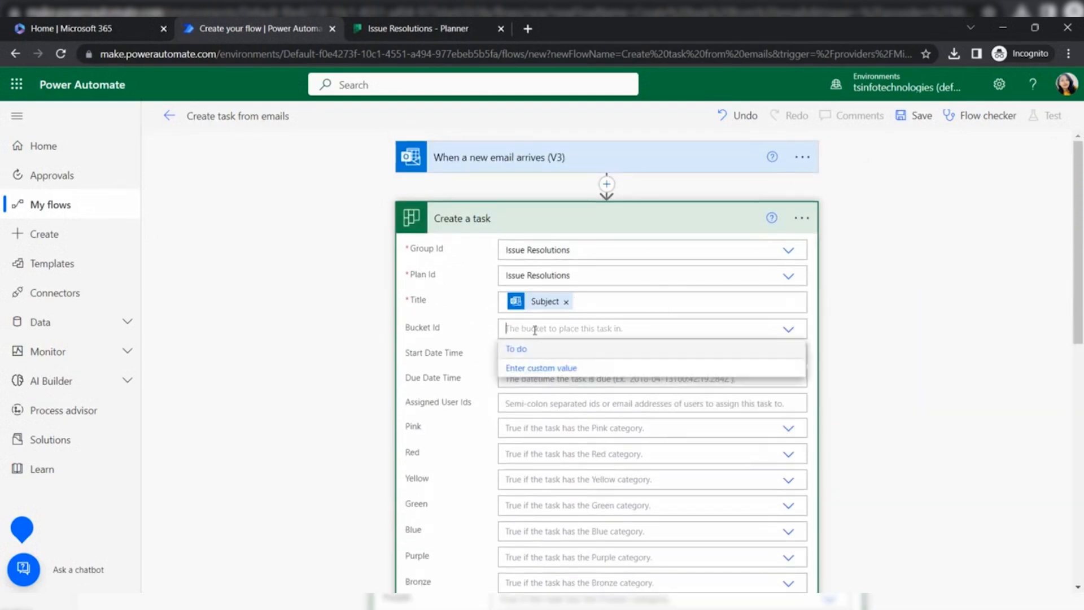
left_click(415, 28)
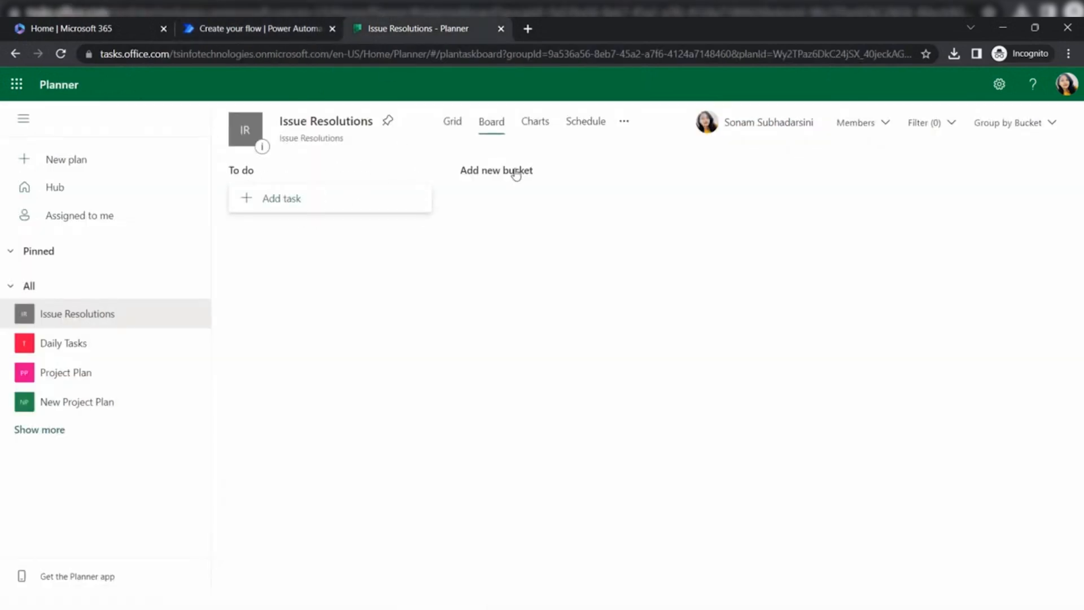
Start adding a new bucket for email tasks on the Issue Resolutions board
left_click(496, 170)
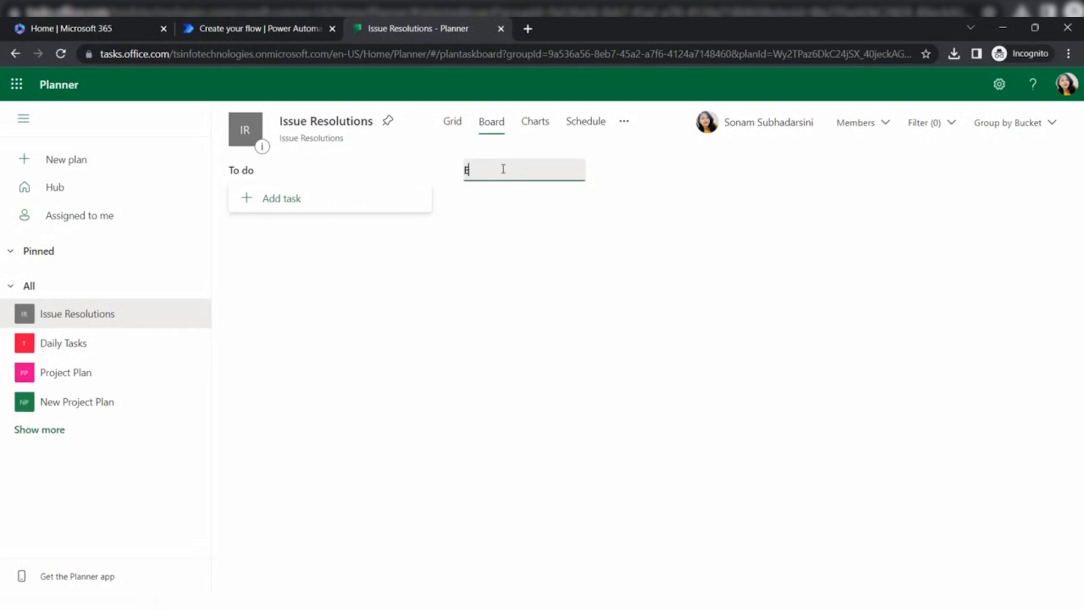
type("am")
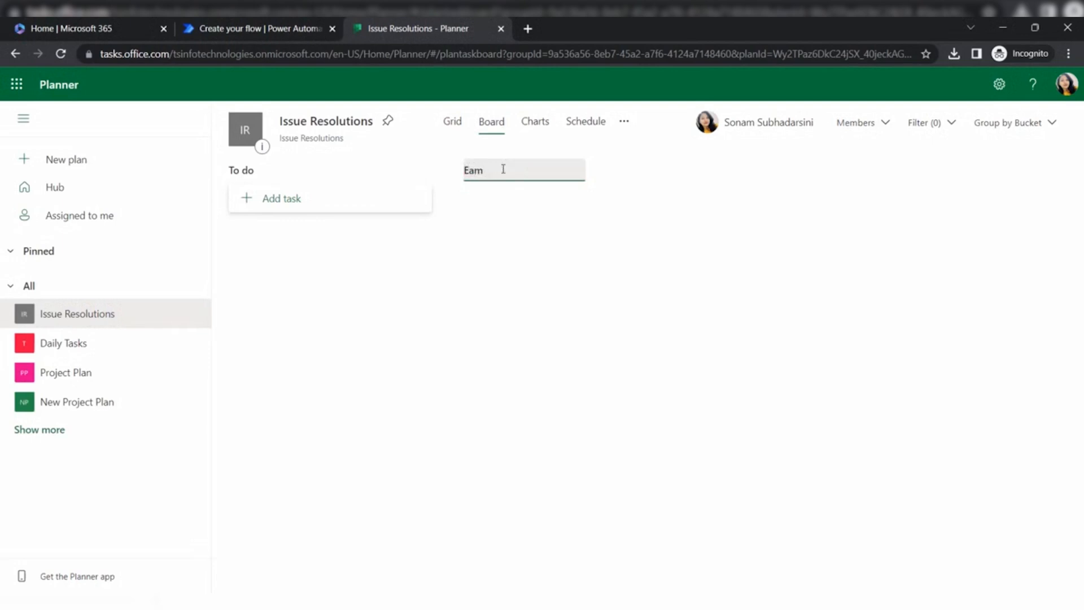
type("Email")
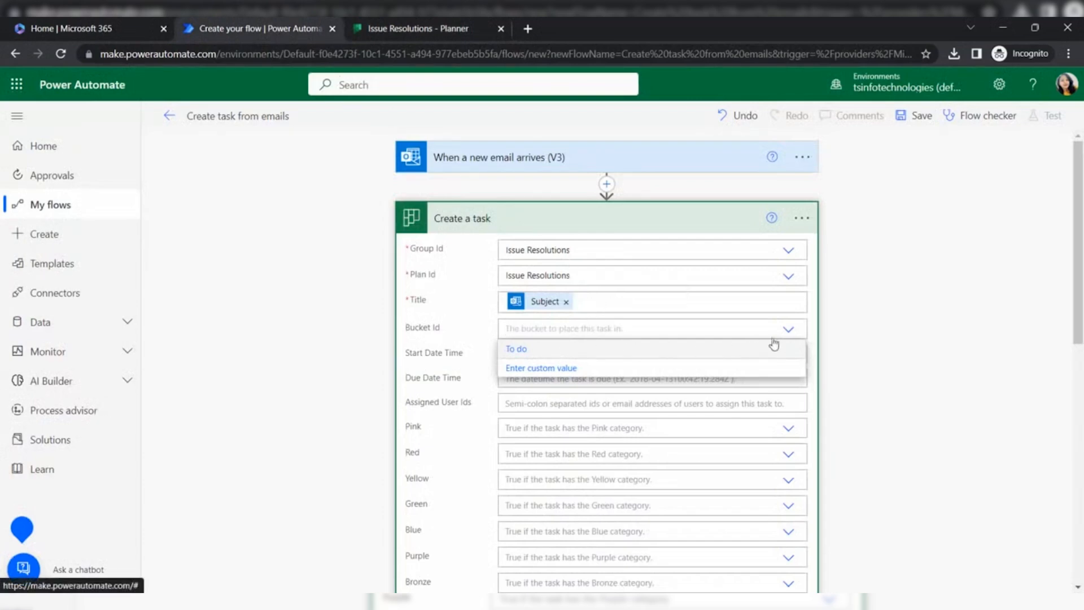
mouse_move(787, 335)
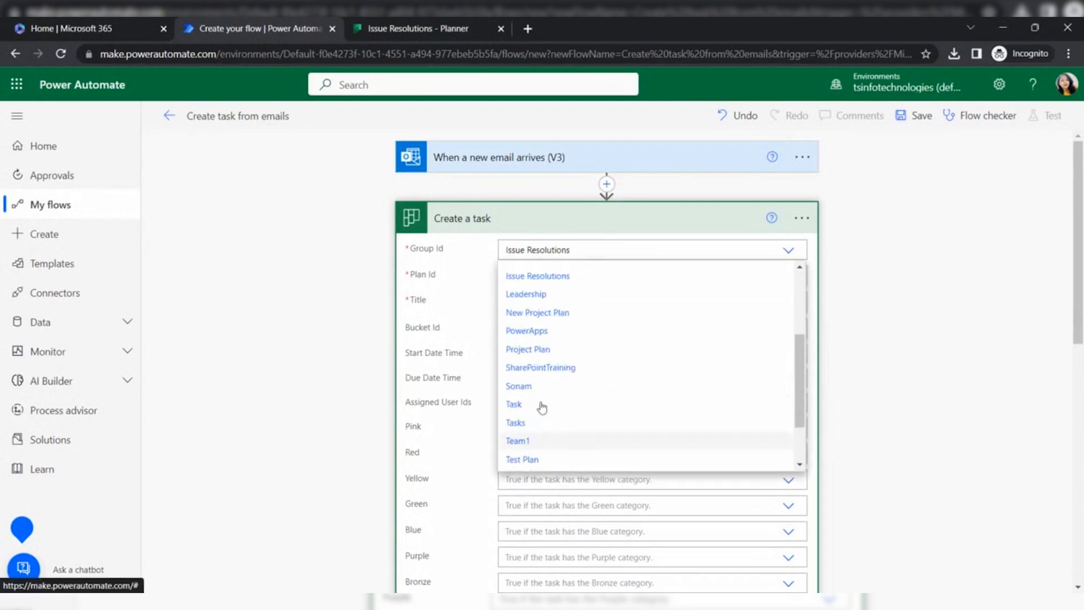
Reselect Issue Resolutions as Group Id and choose the Task from emails bucket
left_click(517, 441)
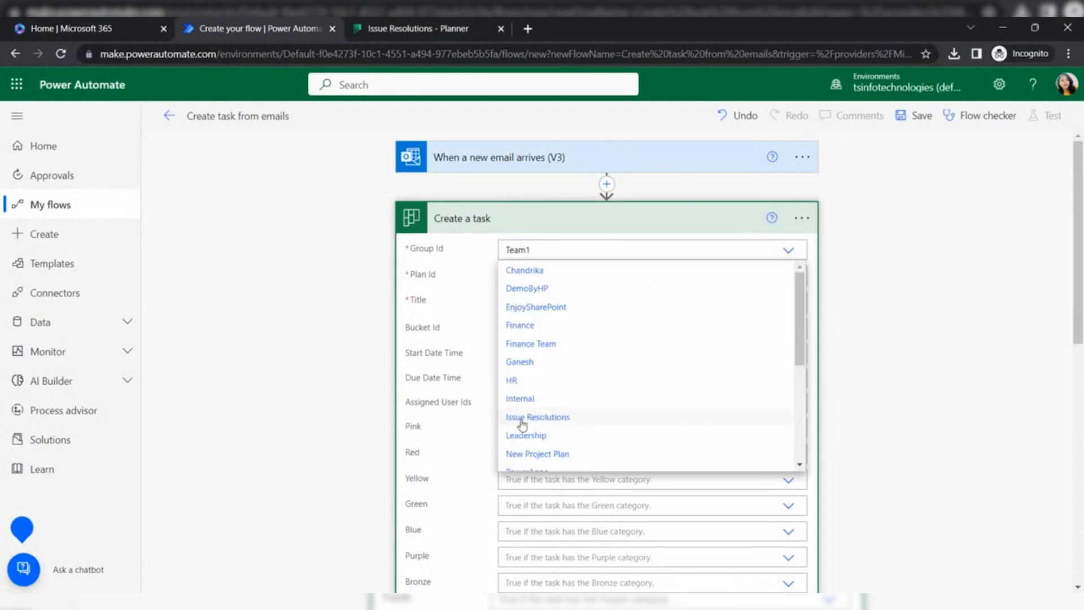
left_click(537, 416)
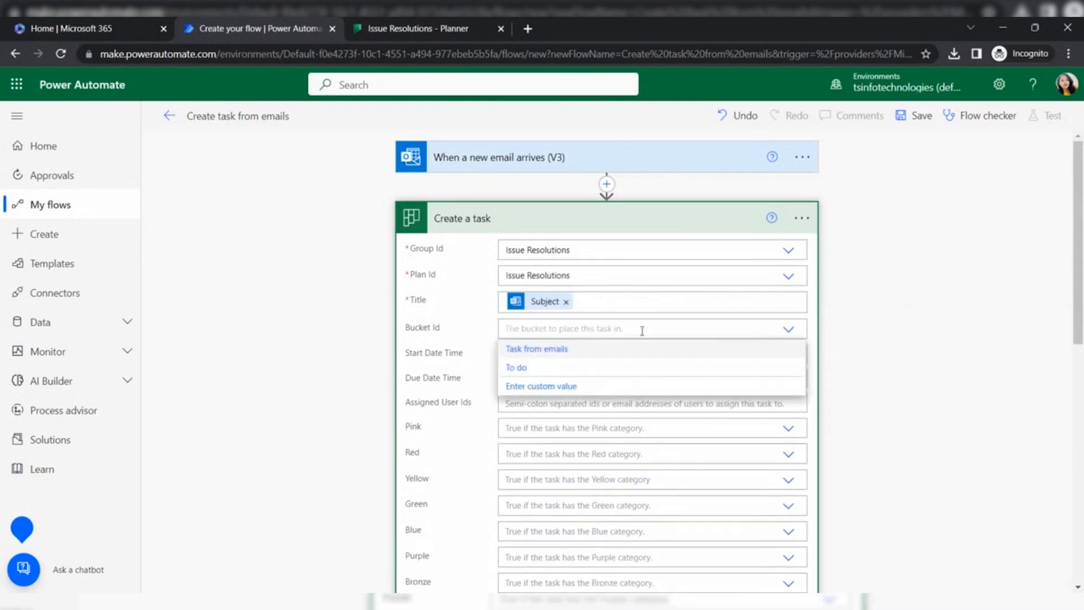
left_click(536, 349)
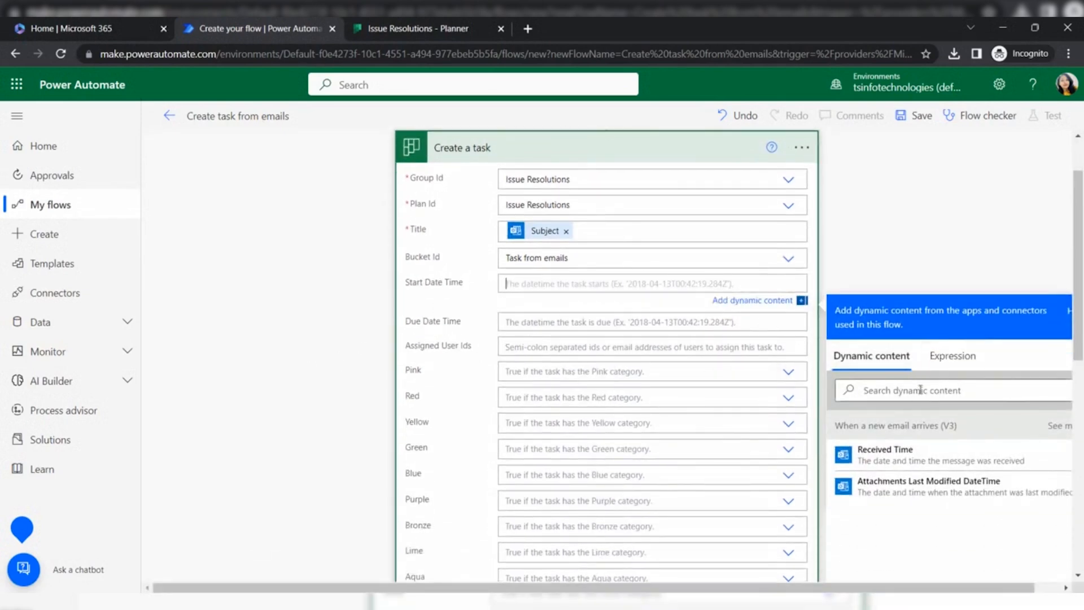
Set Start Date Time to Received Time and Due Date Time to addDays(receivedDateTime, 2)
left_click(884, 454)
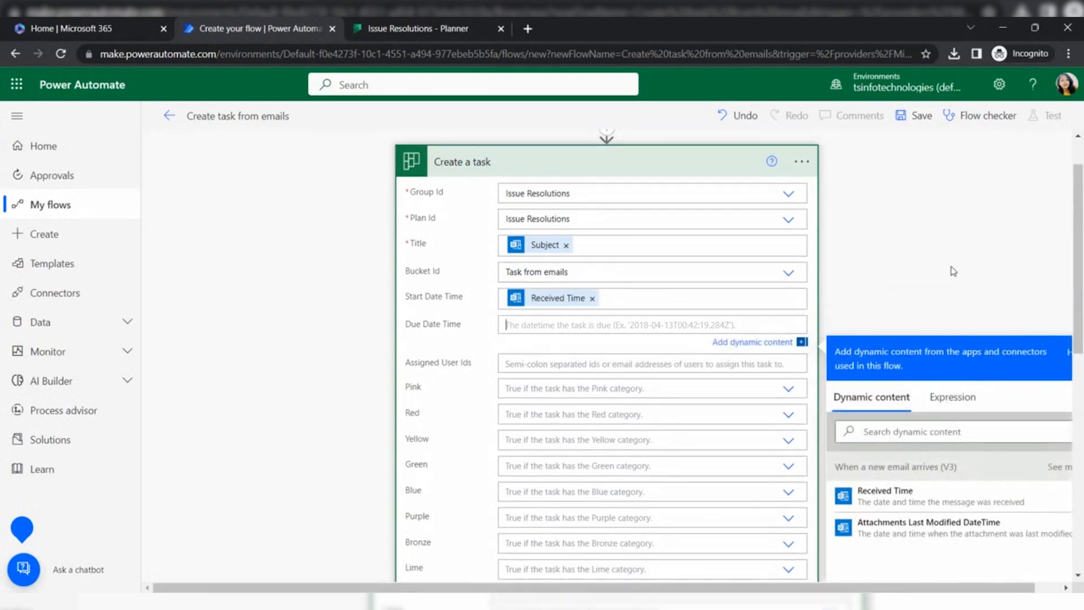
left_click(952, 397)
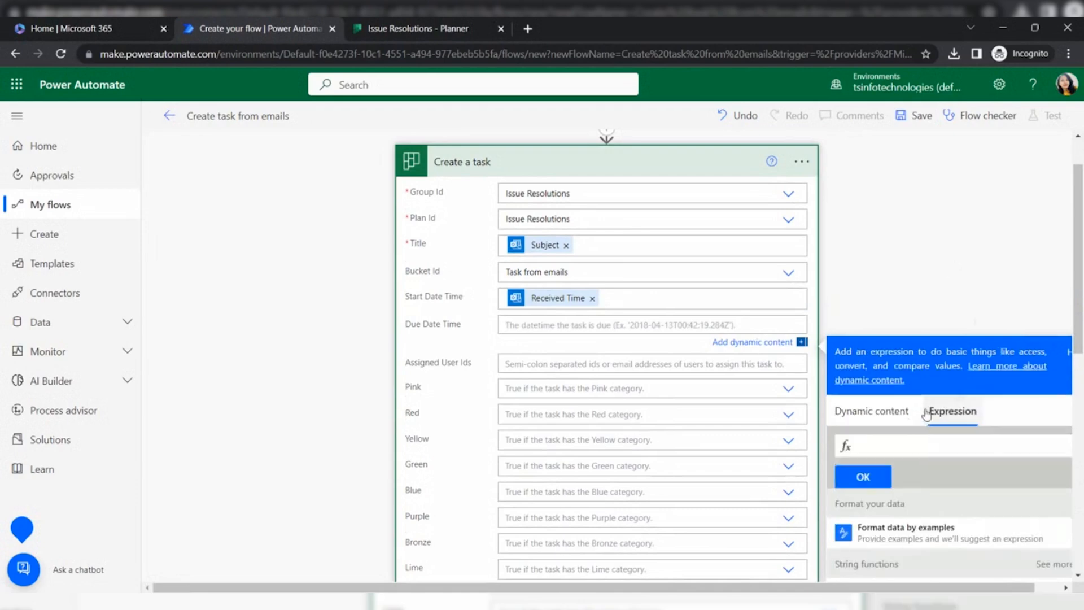
scroll("down", 3)
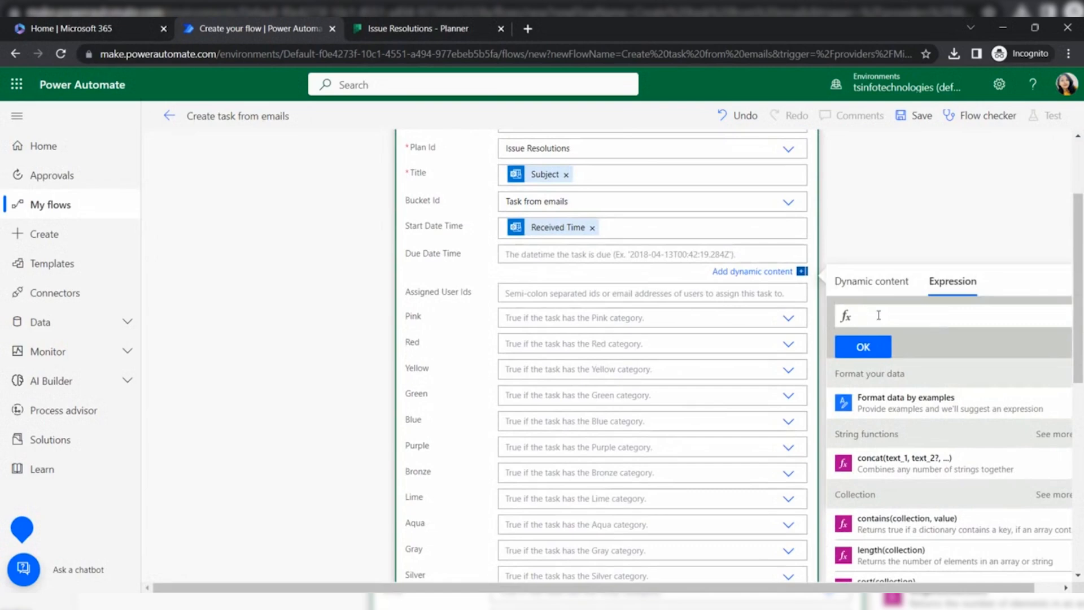
type("E")
type("addDays")
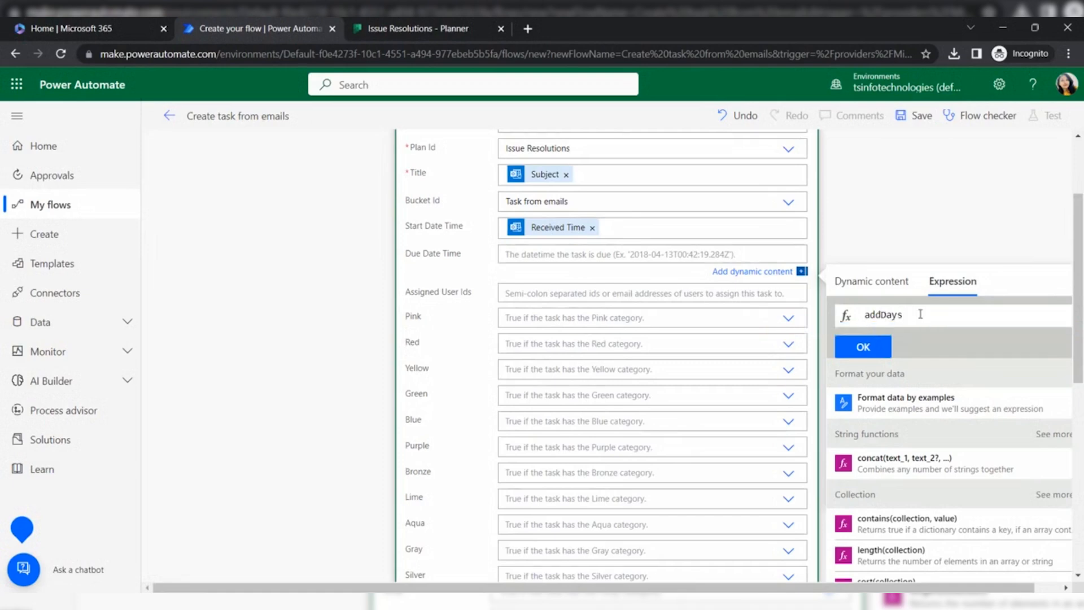
type("(")
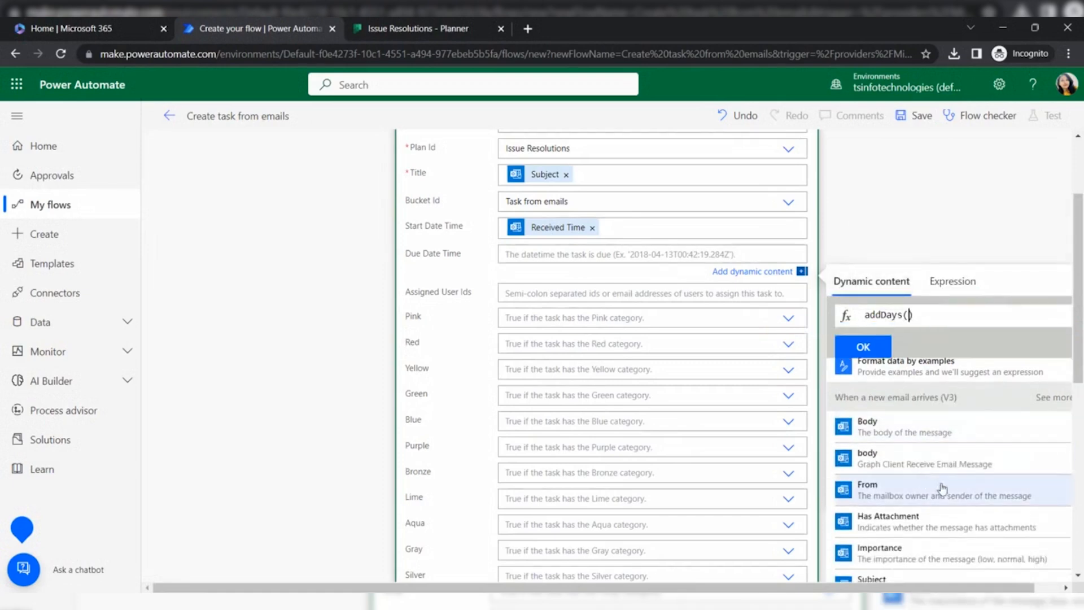
scroll("down", 3)
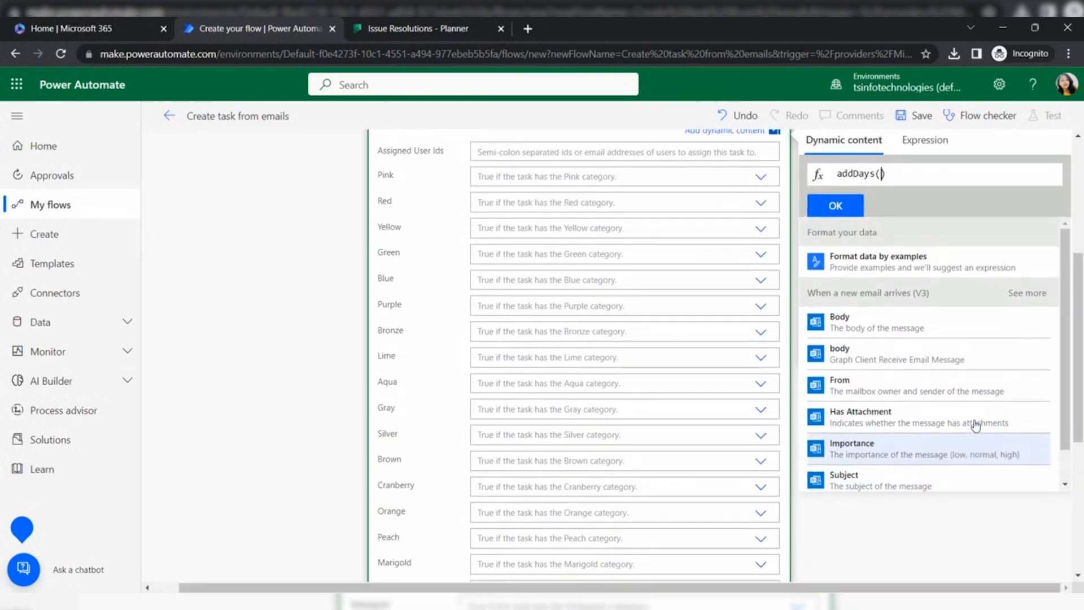
mouse_move(1005, 305)
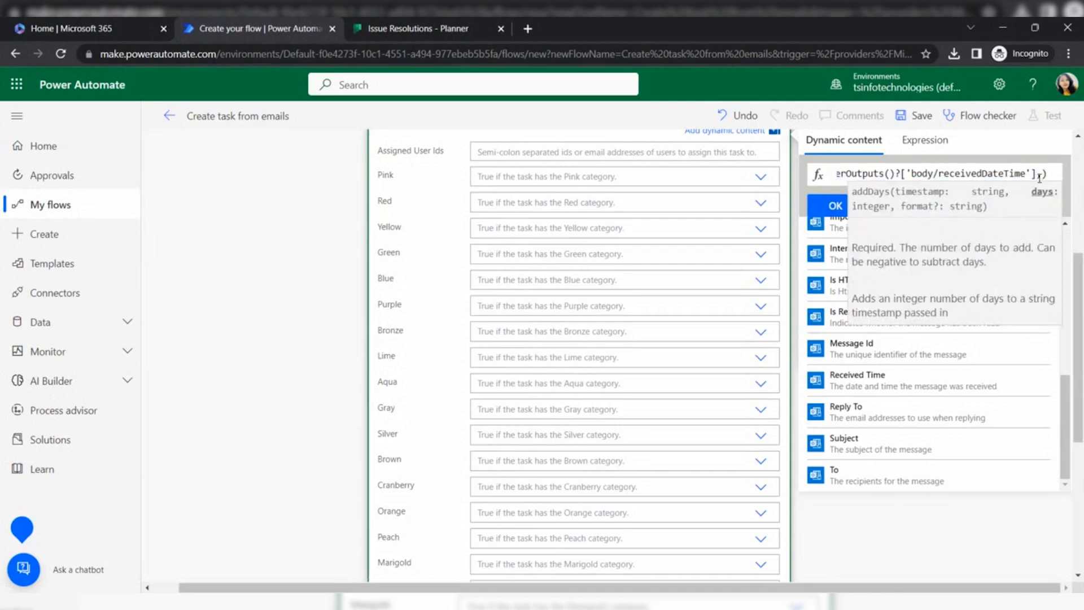
type("2")
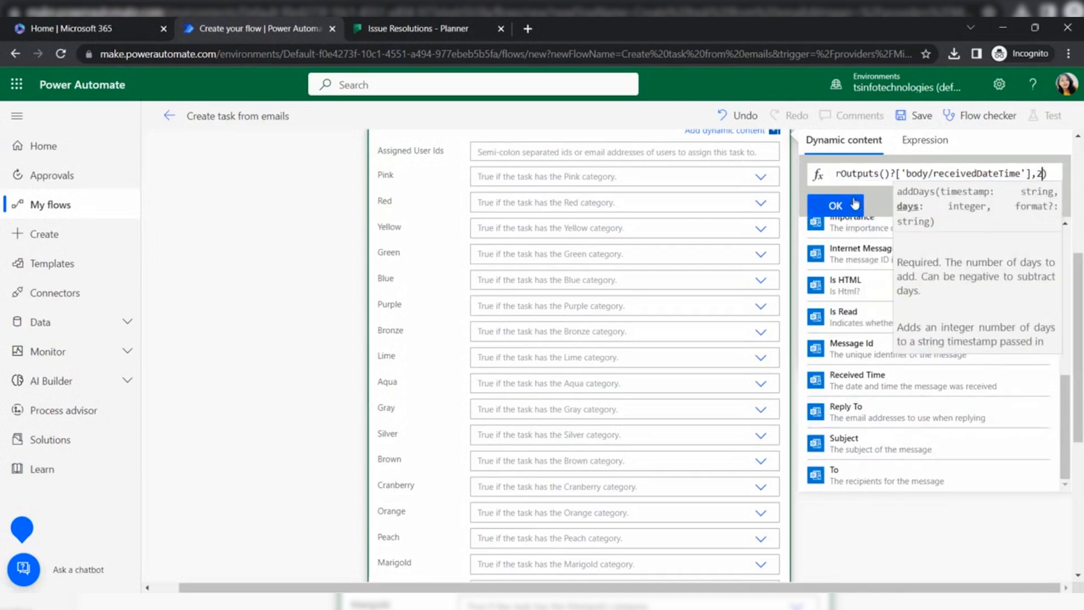
left_click(835, 205)
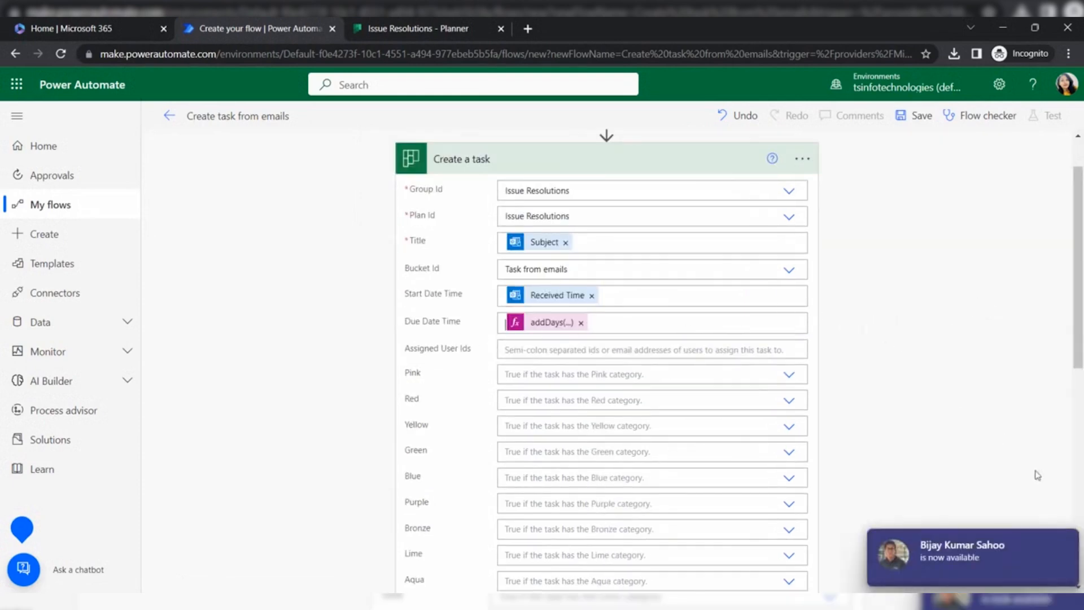
Fill Assigned User Ids with the email's To dynamic content
left_click(643, 349)
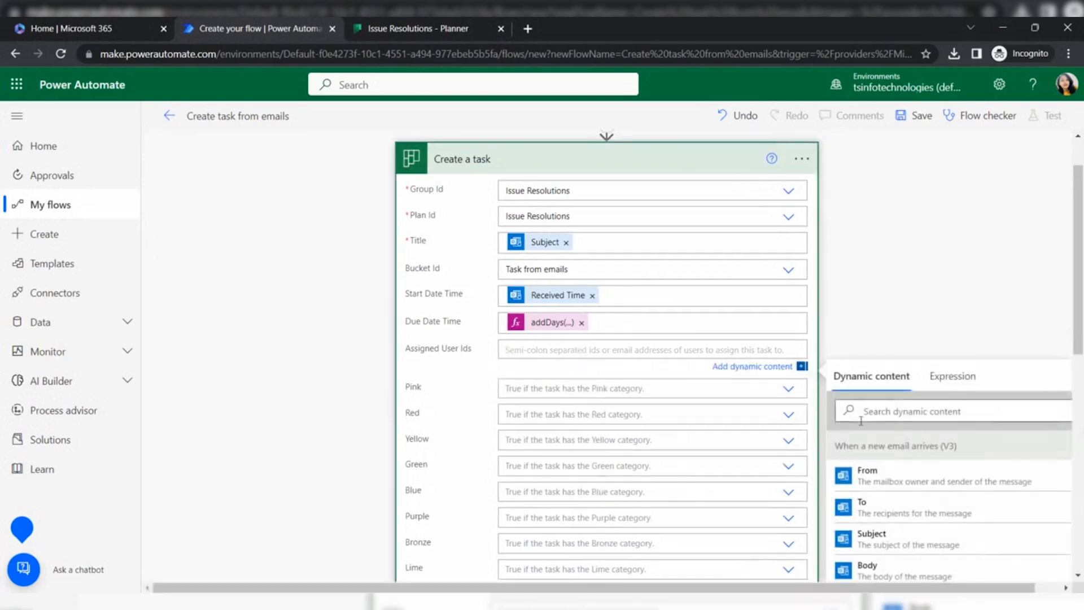
scroll("down", 3)
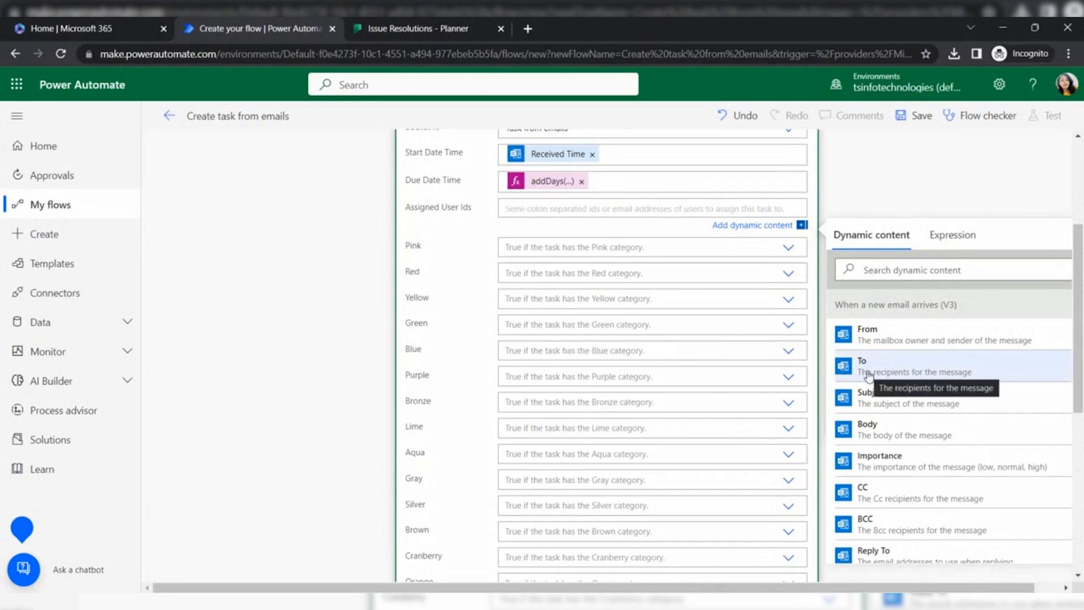
left_click(862, 364)
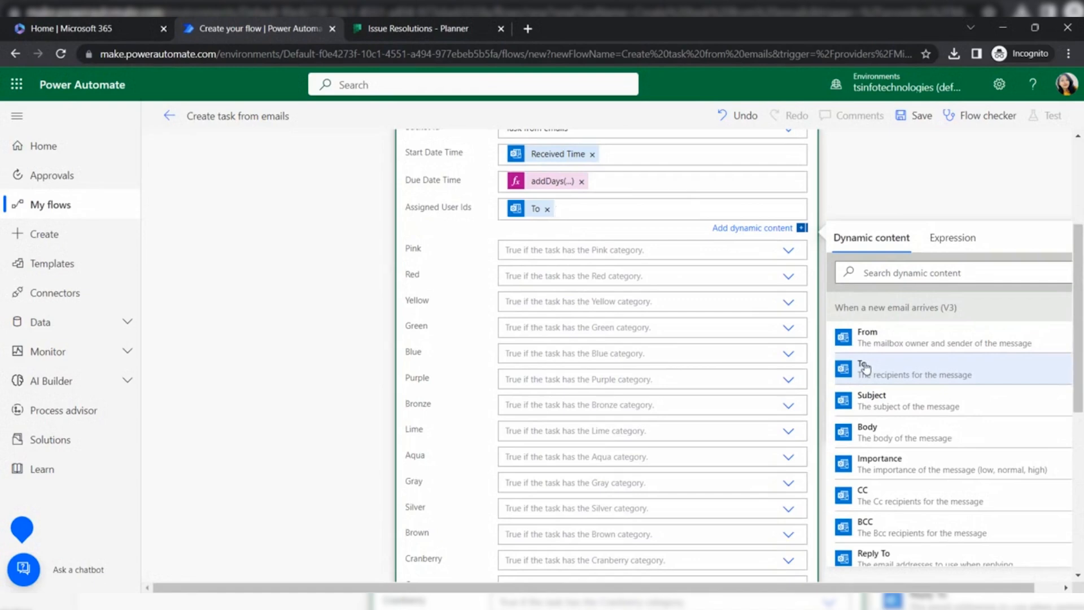
mouse_move(933, 204)
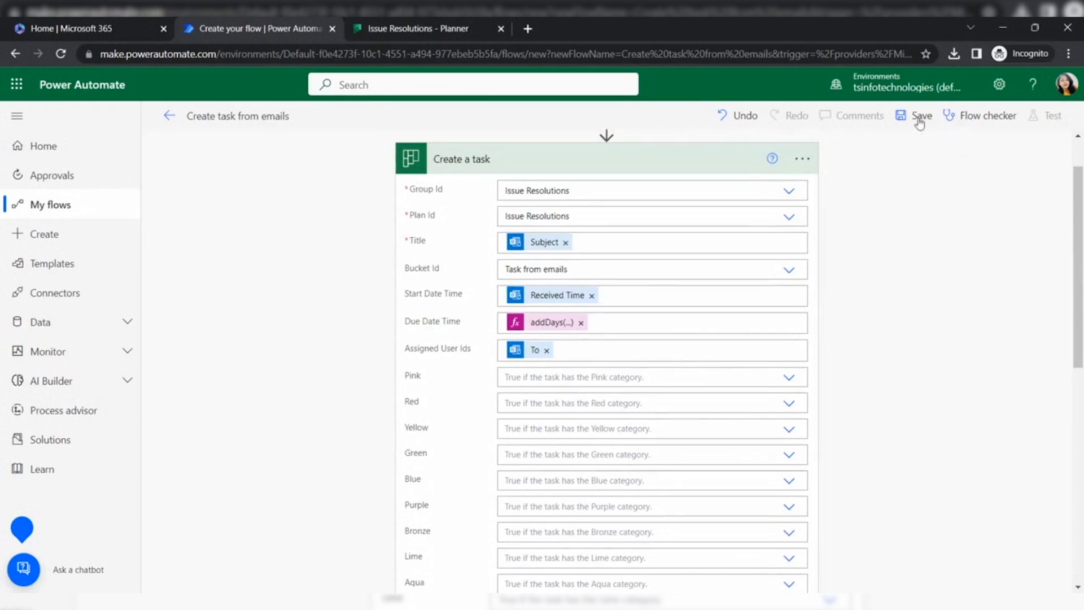
Save the flow and set the Create a task Blue category option to Yes
left_click(920, 115)
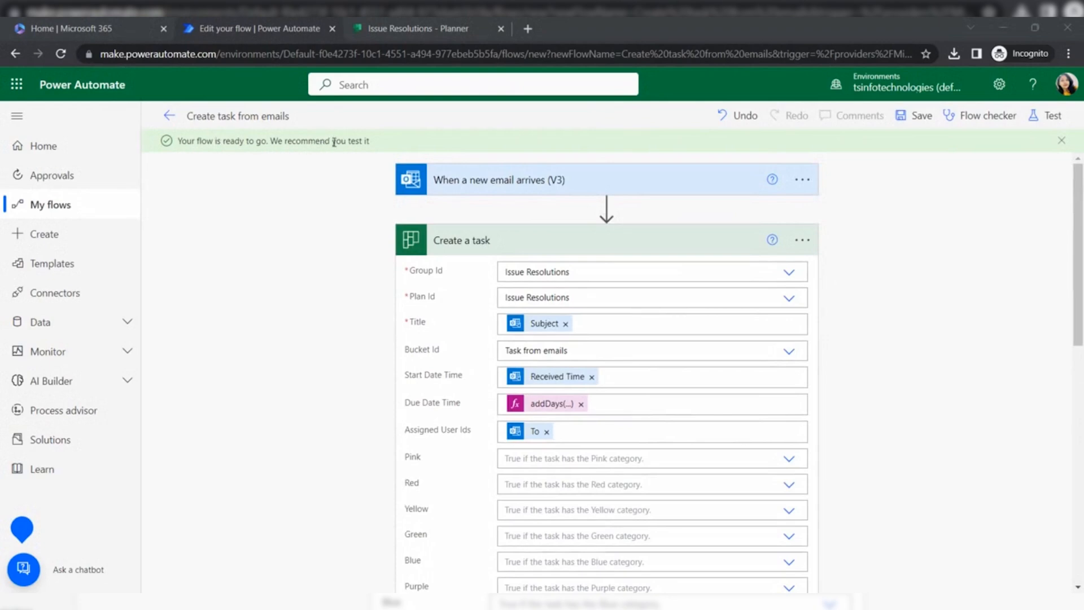
scroll("down", 3)
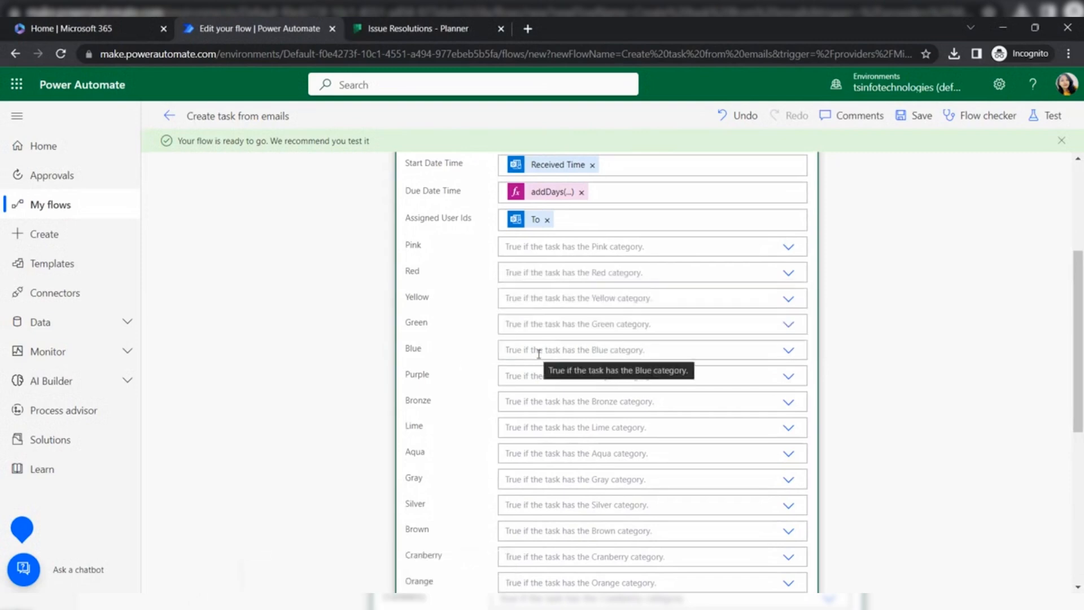
left_click(786, 350)
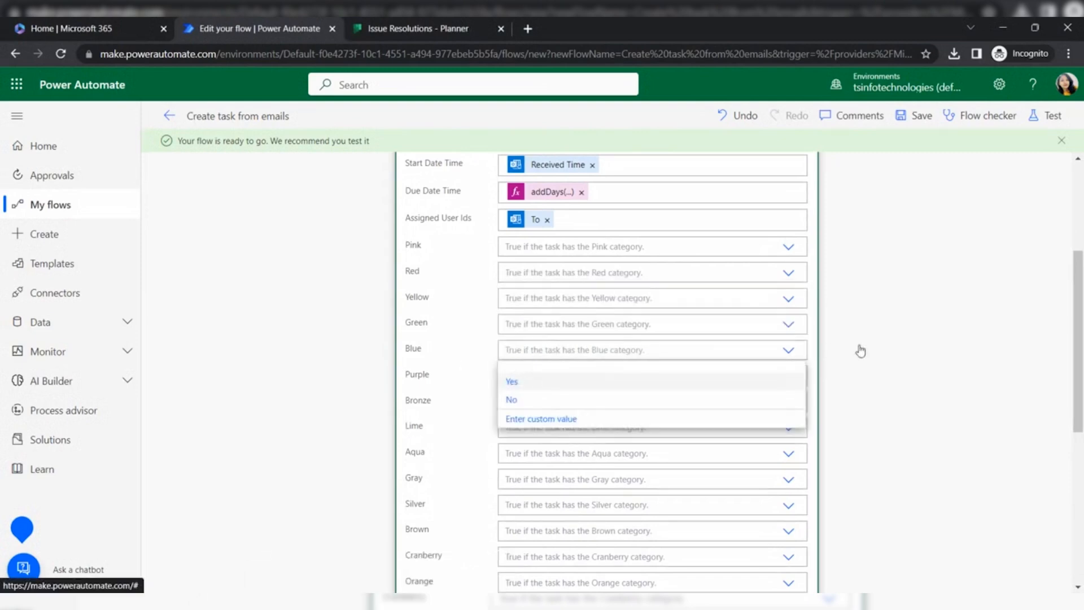
left_click(511, 381)
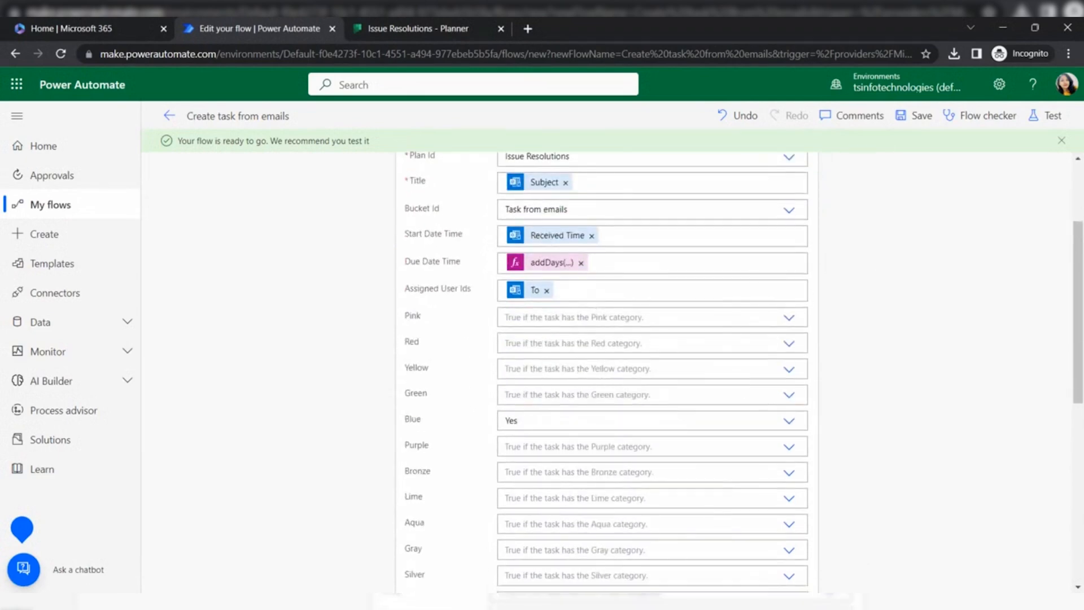
Start a manual test run of the flow with Save & Test
left_click(1052, 115)
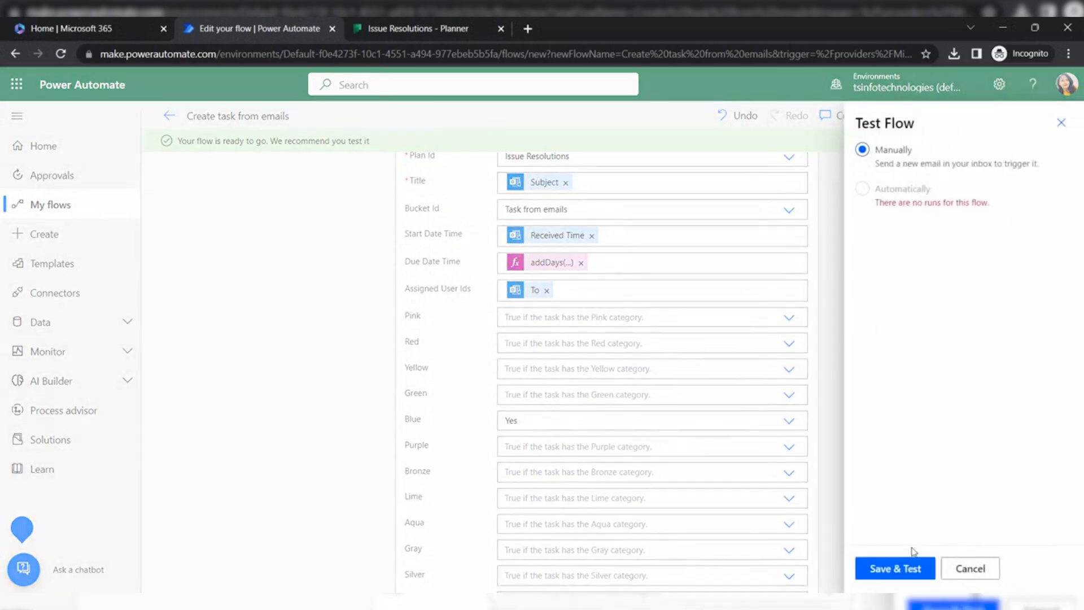
left_click(894, 567)
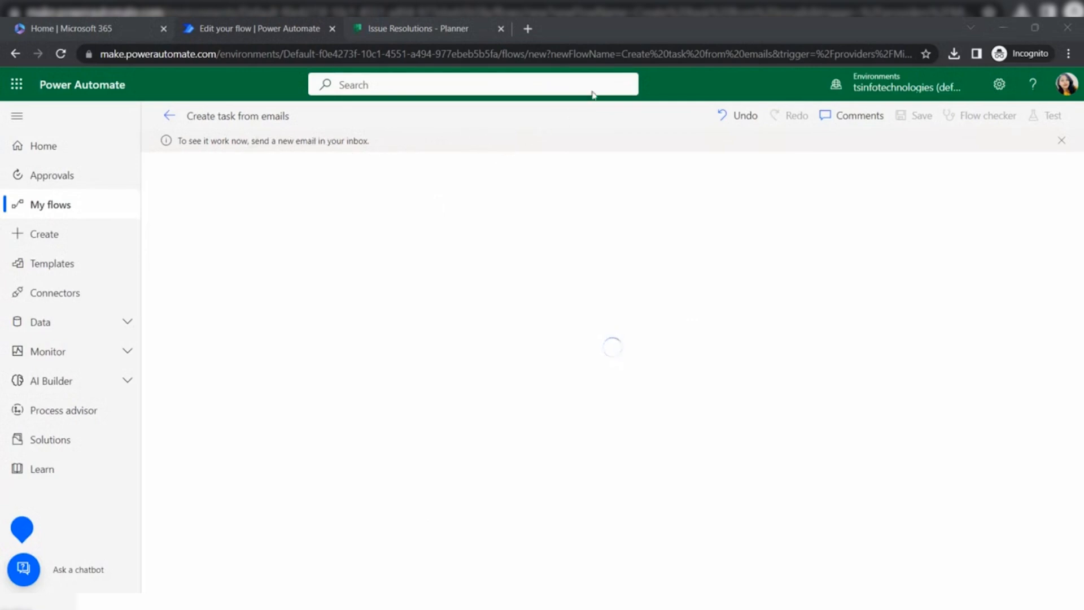
mouse_move(561, 190)
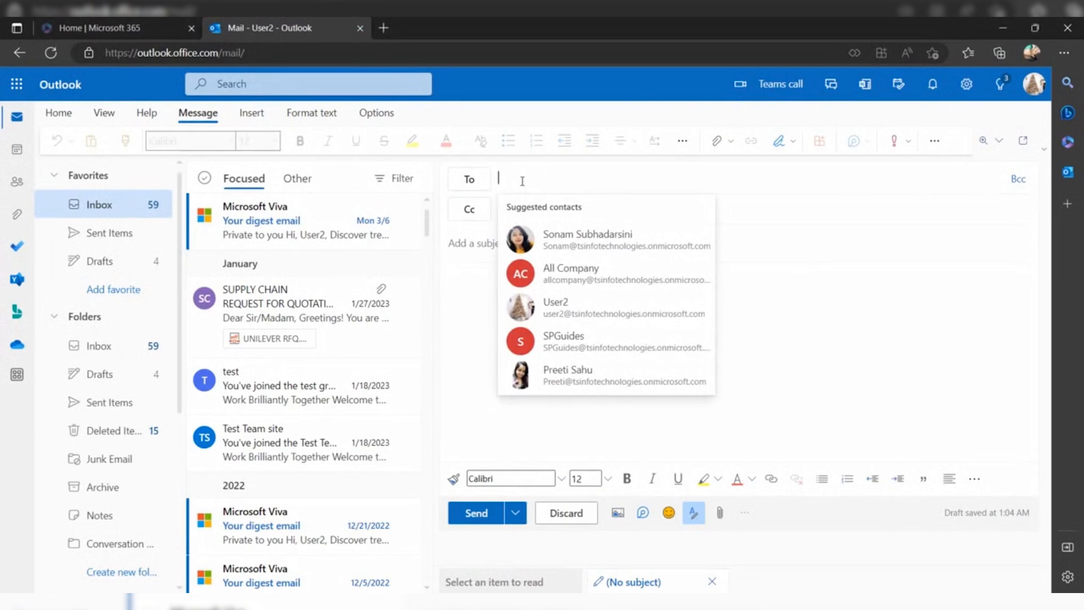
Send a suggested contact an 'Issue in Software Migration' email describing the migration problem
left_click(586, 239)
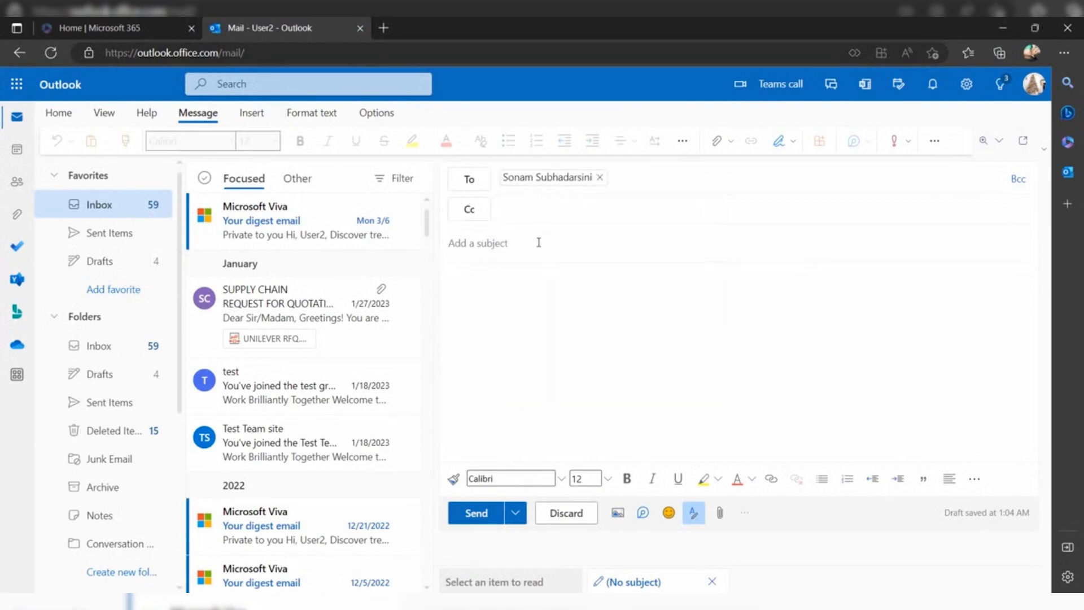
type("Issue in S")
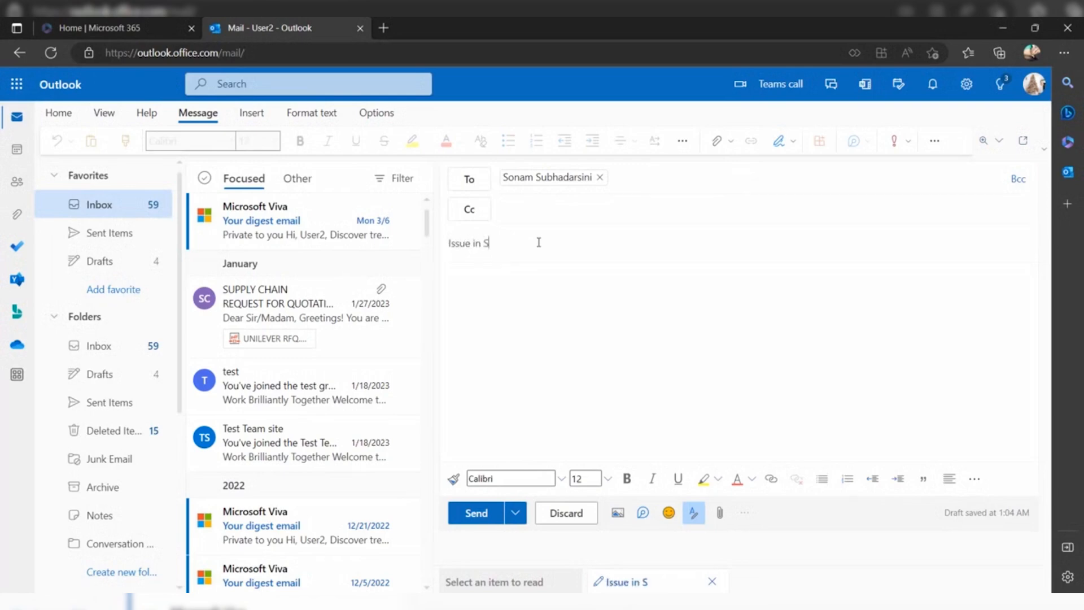
type("oftware Migration")
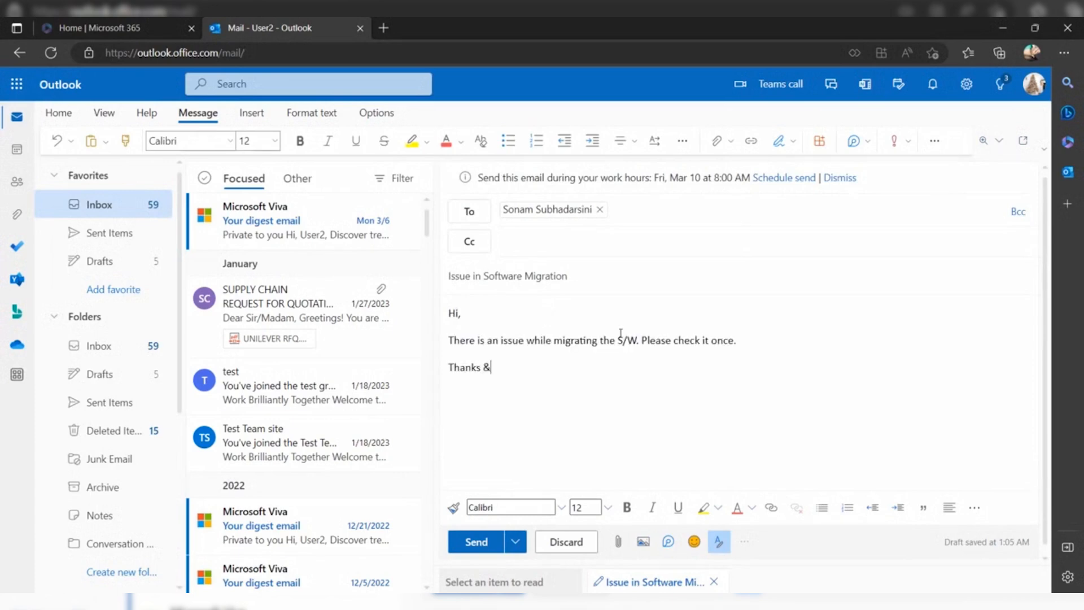
type("Regards")
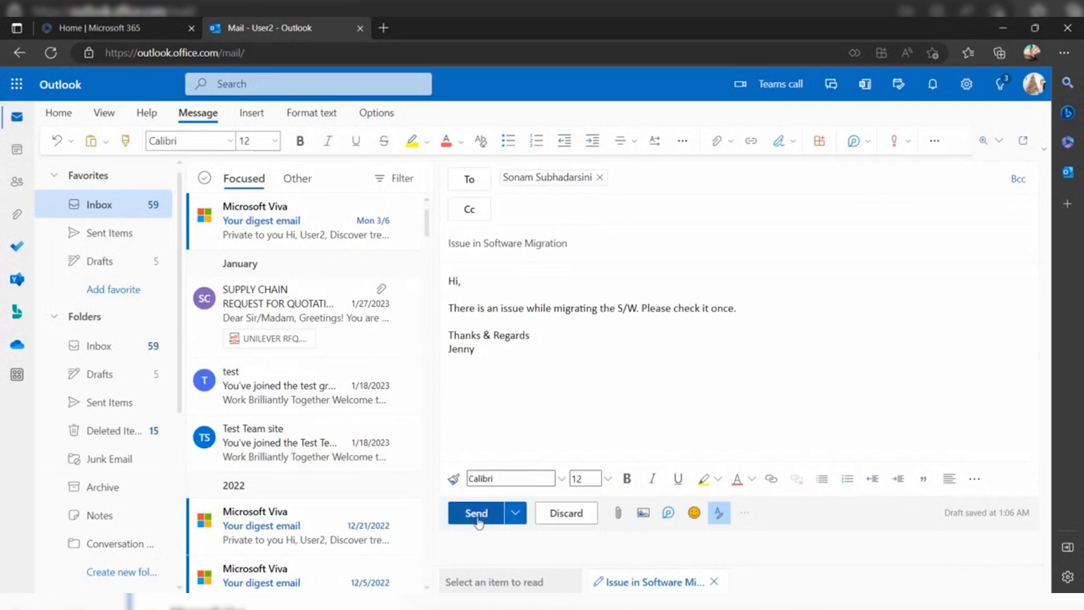
left_click(475, 512)
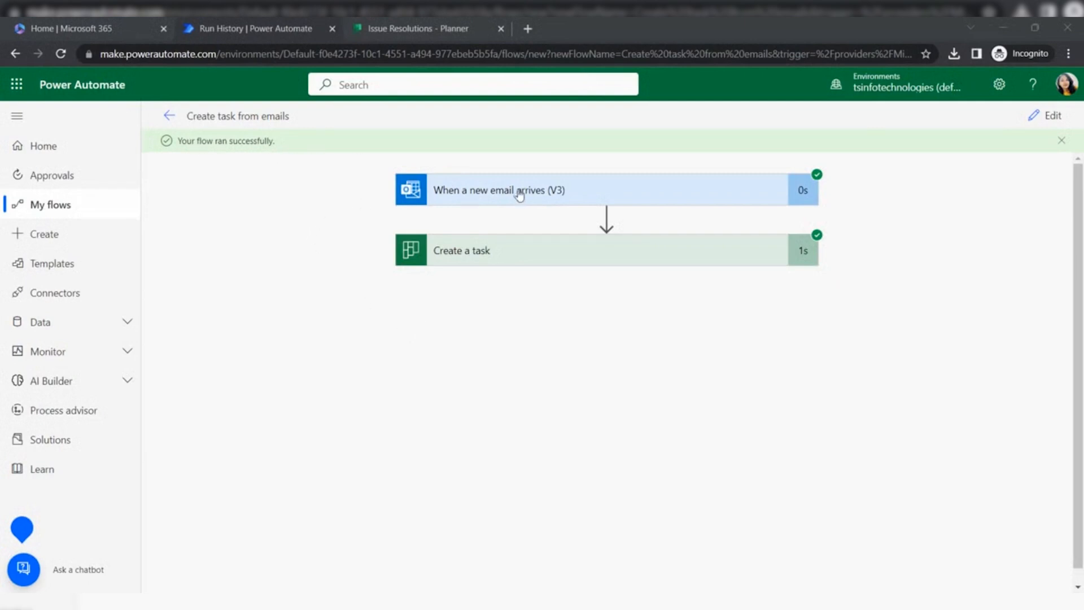
mouse_move(422, 197)
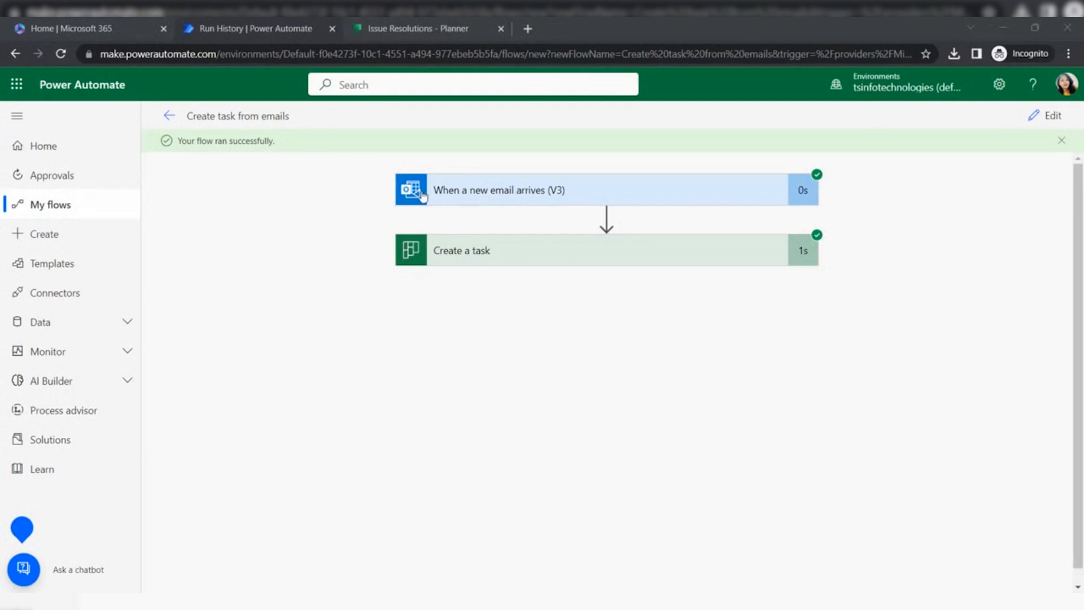
mouse_move(536, 203)
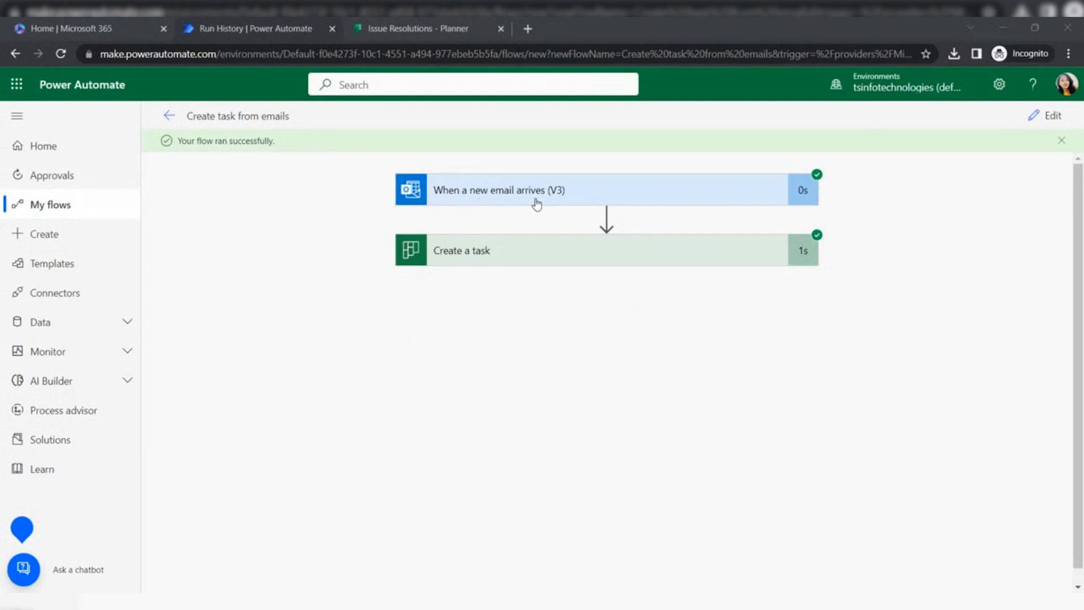
mouse_move(505, 273)
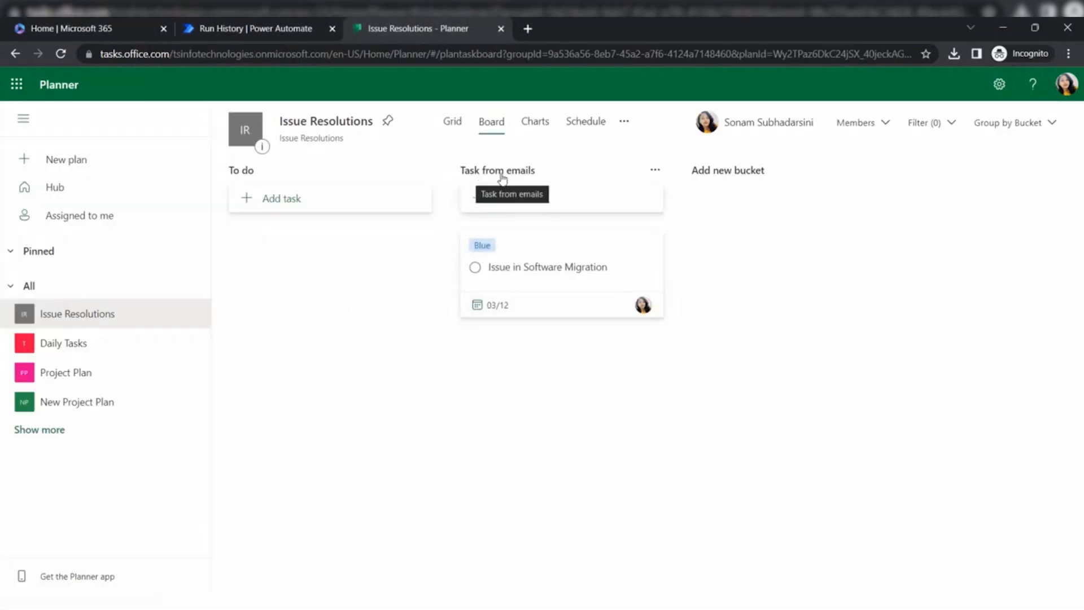
mouse_move(471, 184)
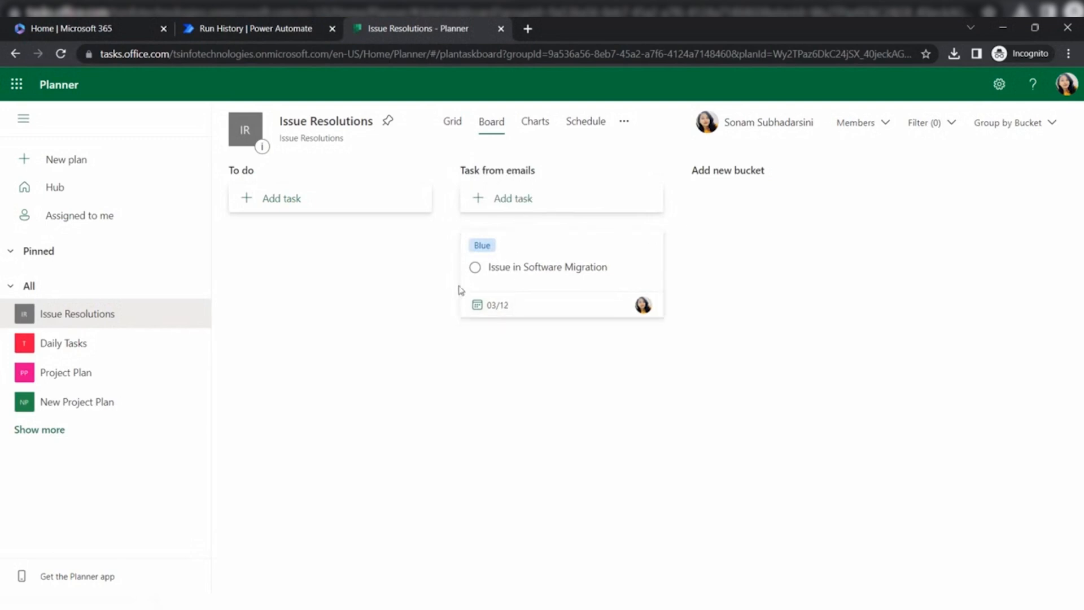
mouse_move(572, 270)
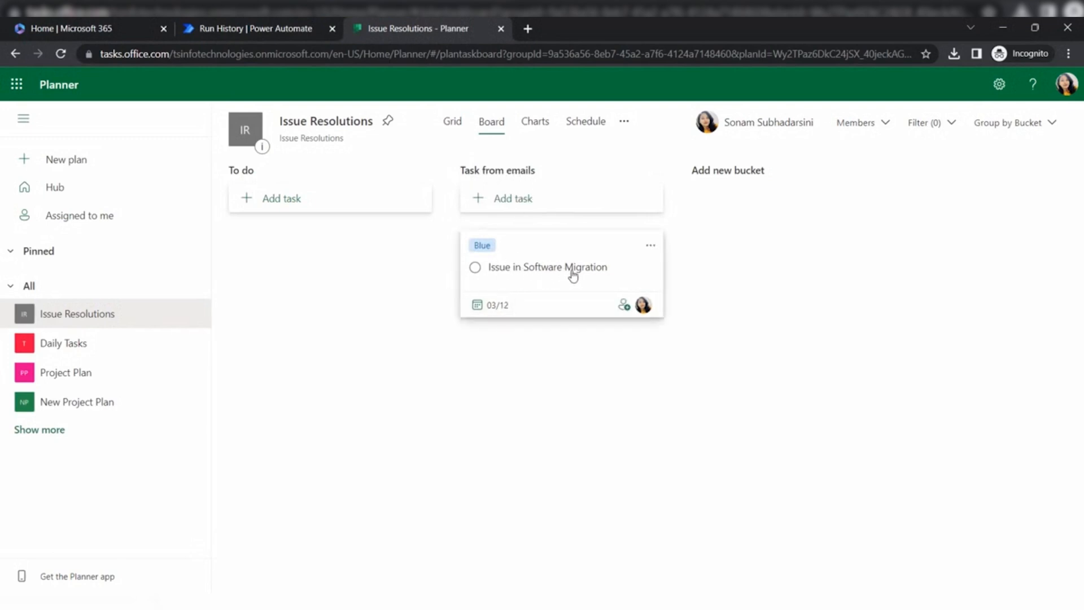
Open the 'Issue in Software Migration' task card in the Task from emails bucket
left_click(546, 267)
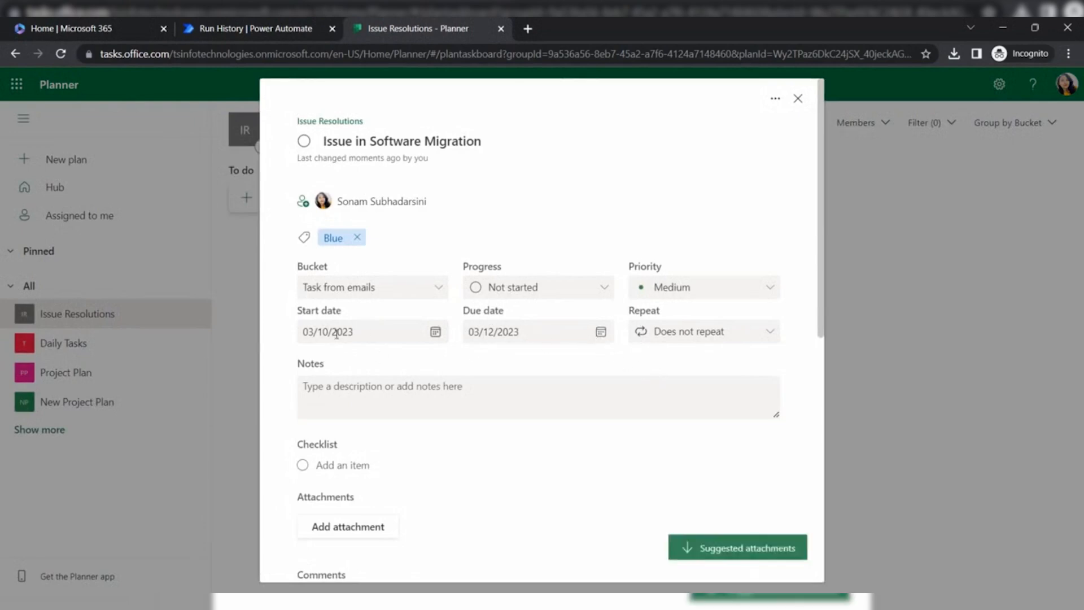
mouse_move(412, 358)
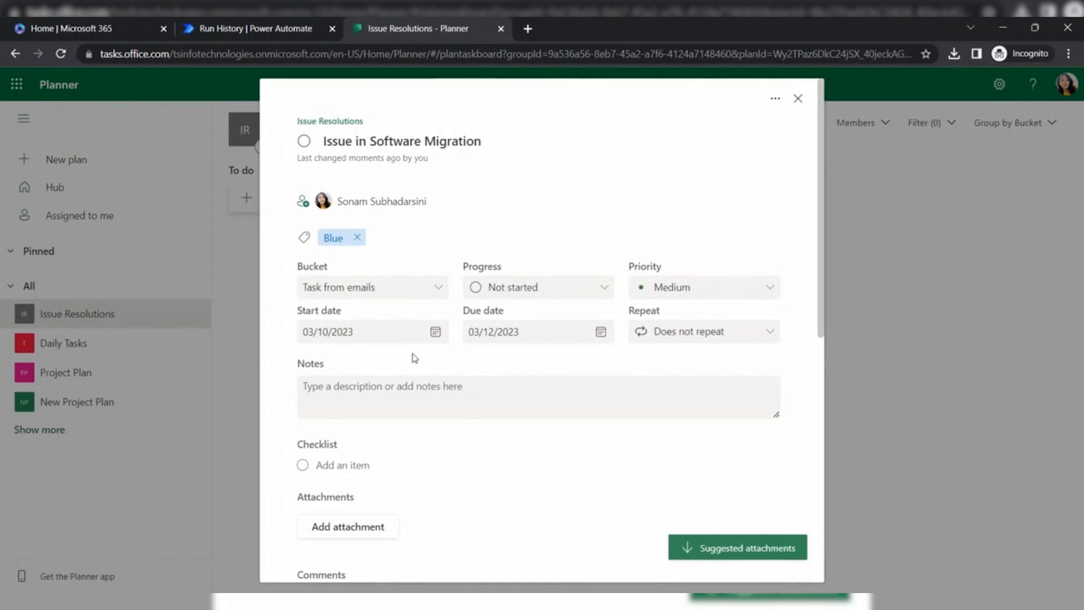
left_click(492, 331)
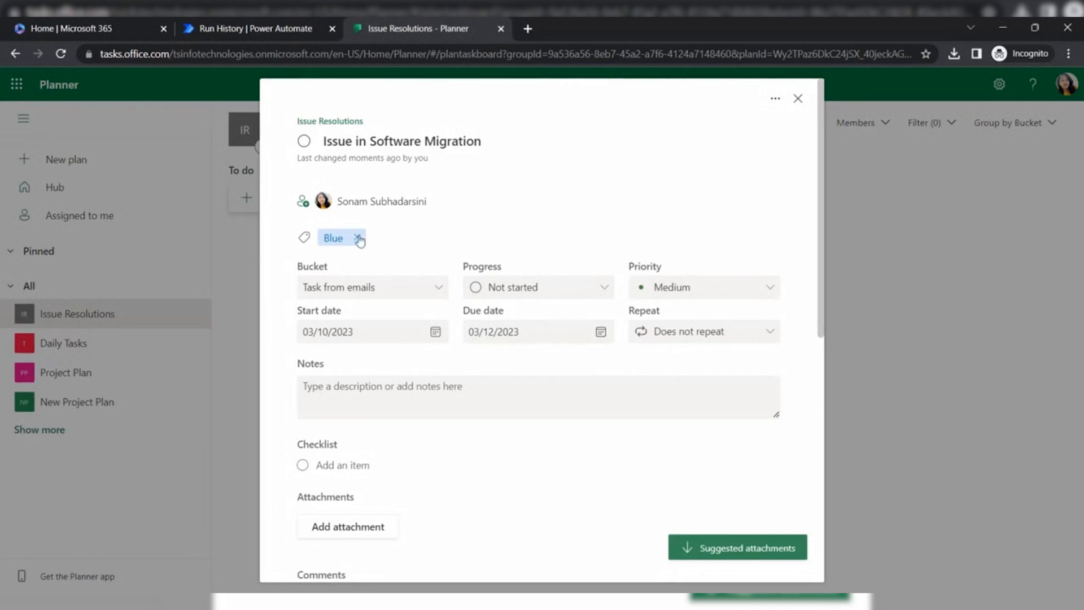
mouse_move(370, 212)
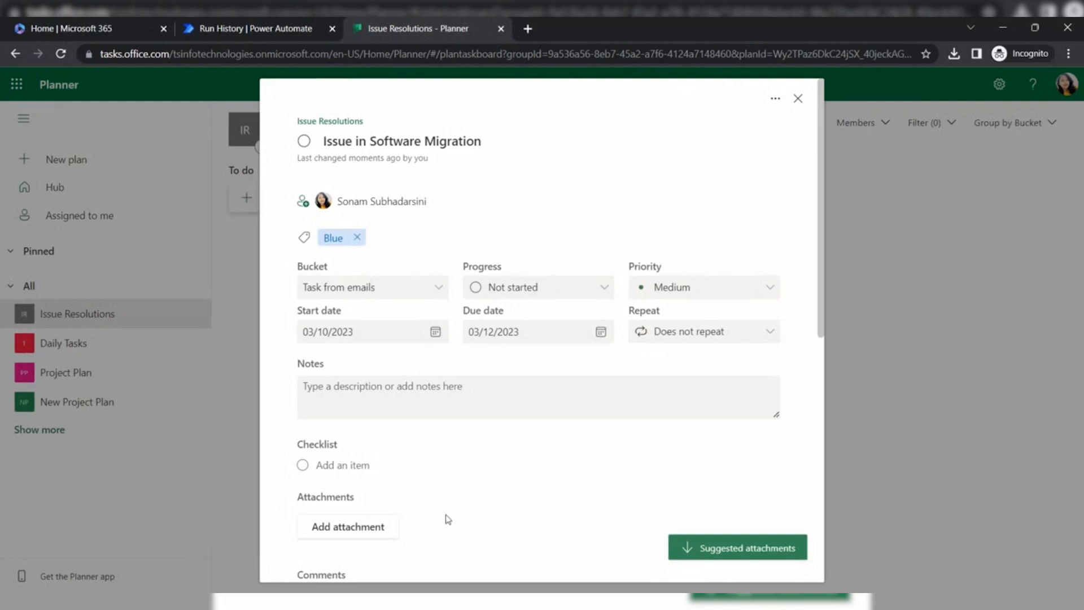
mouse_move(388, 283)
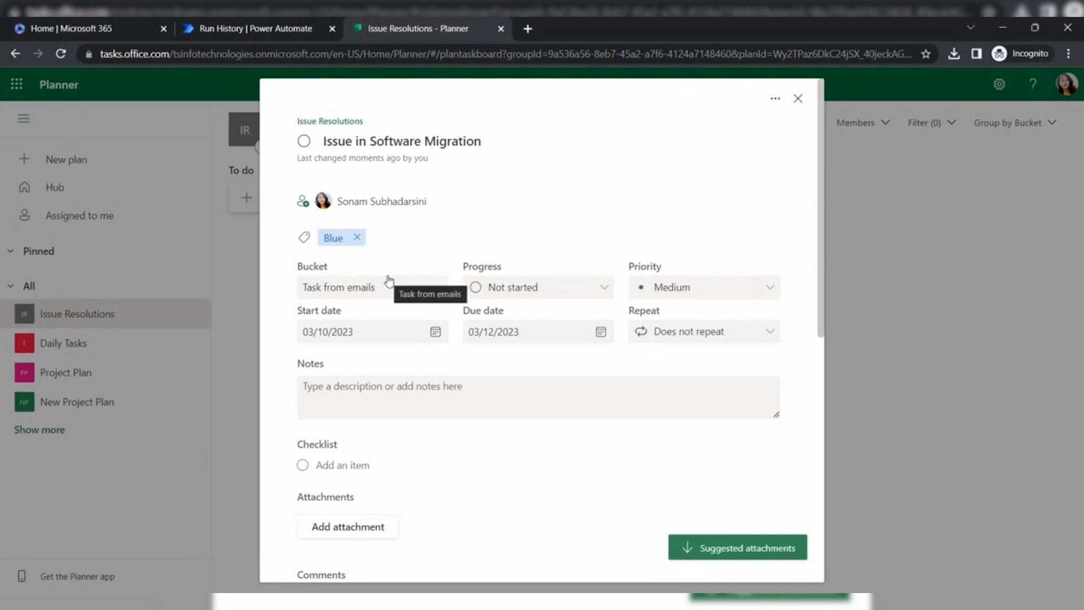